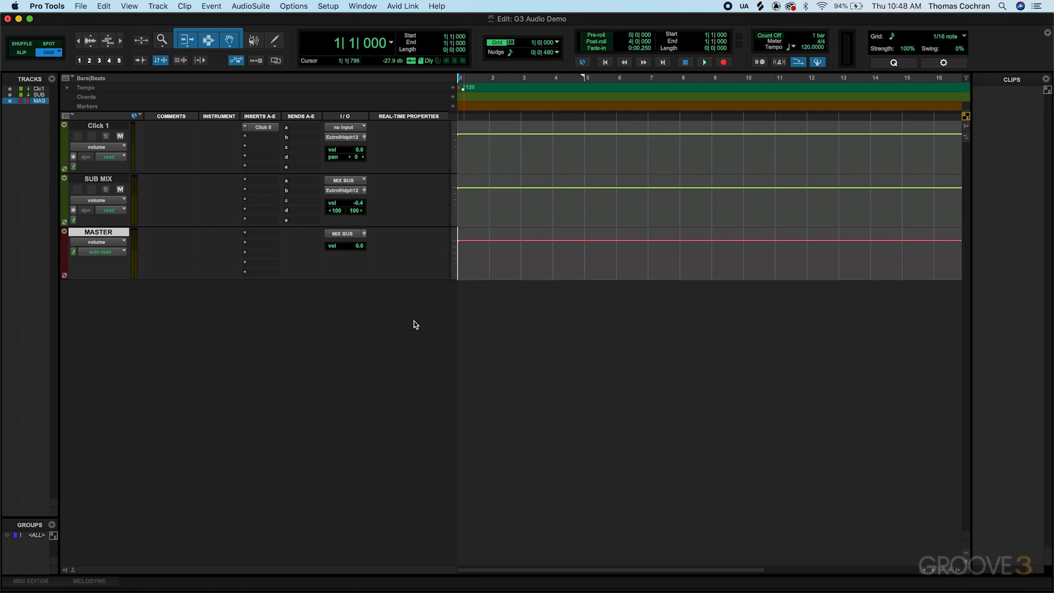
- Review the Playback Engine and I/O Setup settings, leaving them unchanged
{"action": "left_click", "coordinate": [329, 7]}
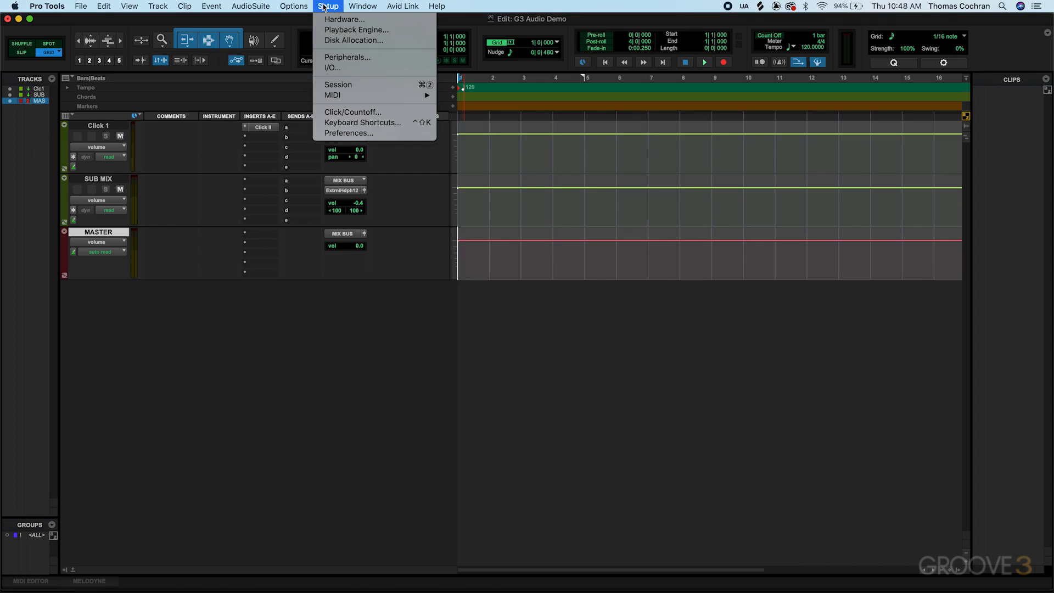
{"action": "mouse_move", "coordinate": [356, 29]}
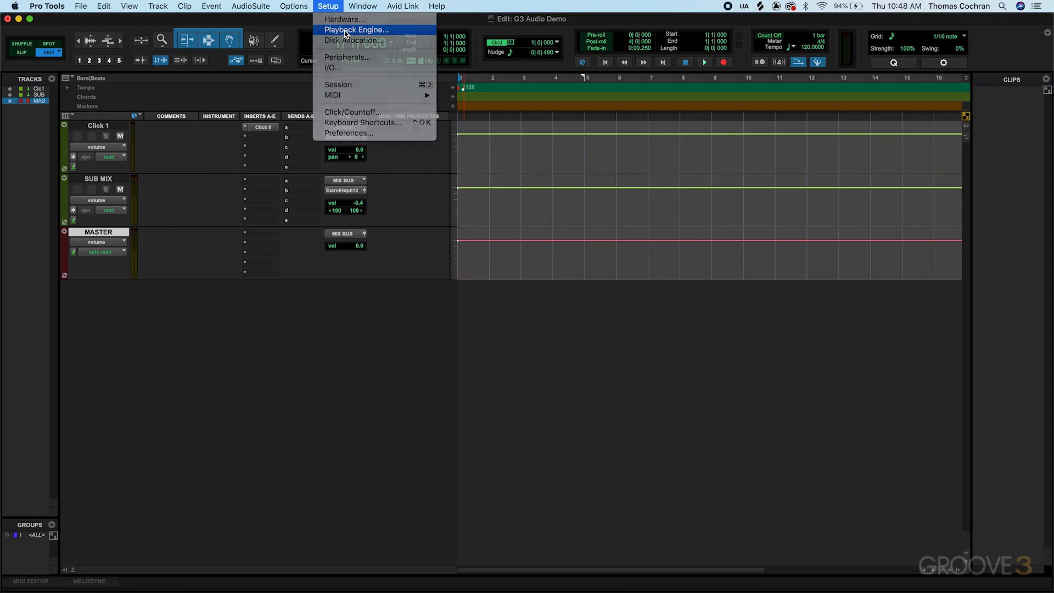
{"action": "left_click", "coordinate": [357, 30]}
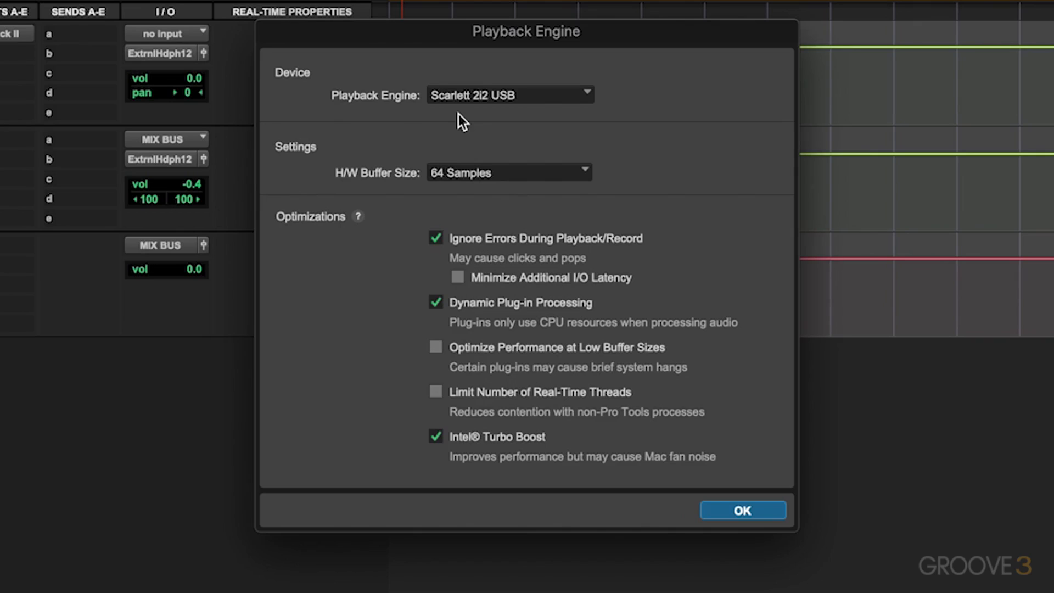
{"action": "mouse_move", "coordinate": [424, 202]}
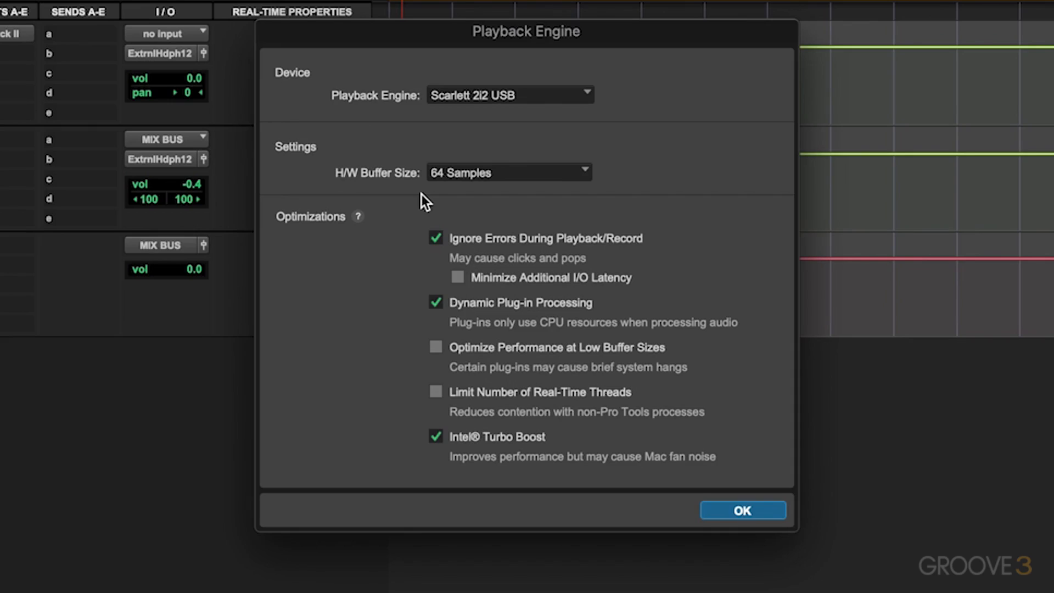
{"action": "mouse_move", "coordinate": [467, 196]}
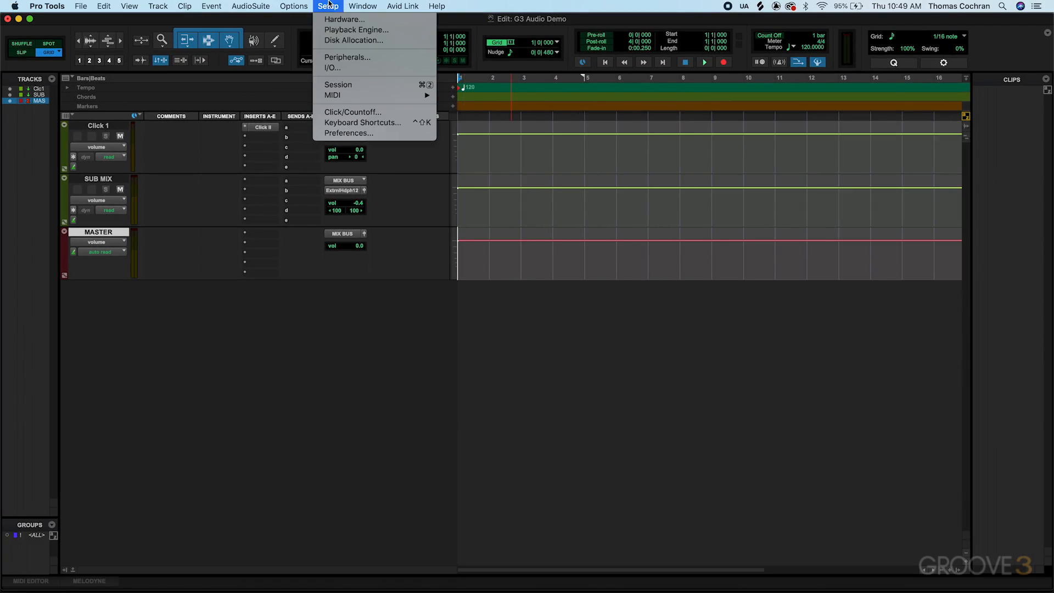
{"action": "left_click", "coordinate": [332, 67]}
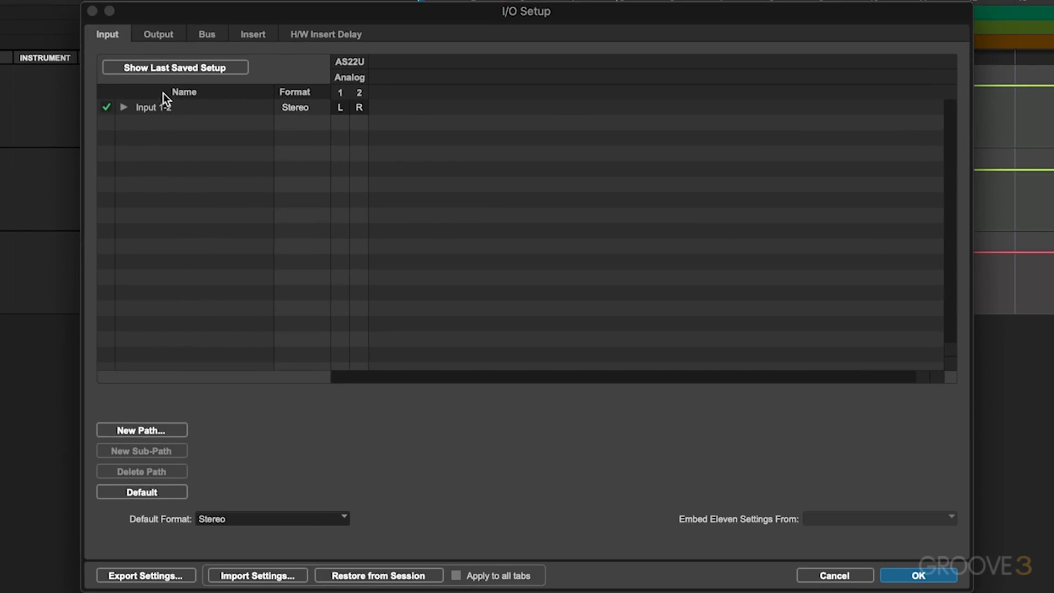
{"action": "mouse_move", "coordinate": [199, 112]}
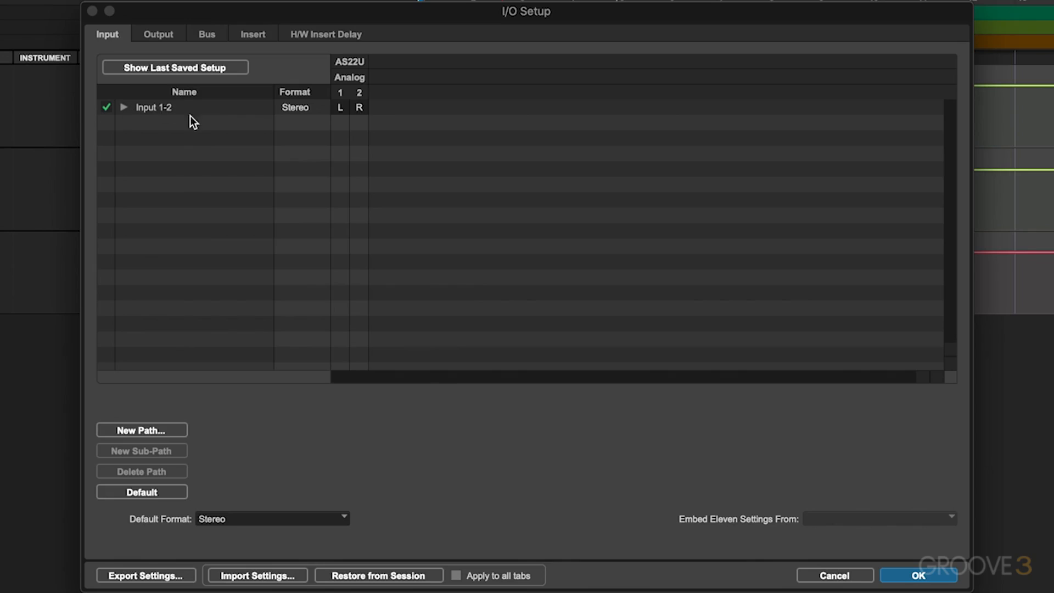
{"action": "left_click", "coordinate": [918, 575]}
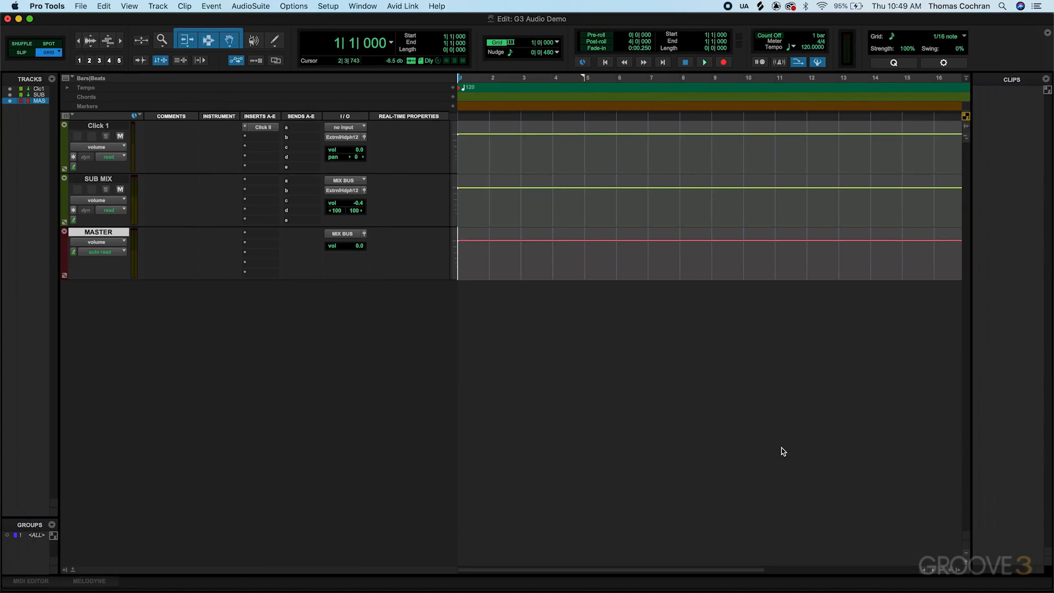
{"action": "mouse_move", "coordinate": [510, 325]}
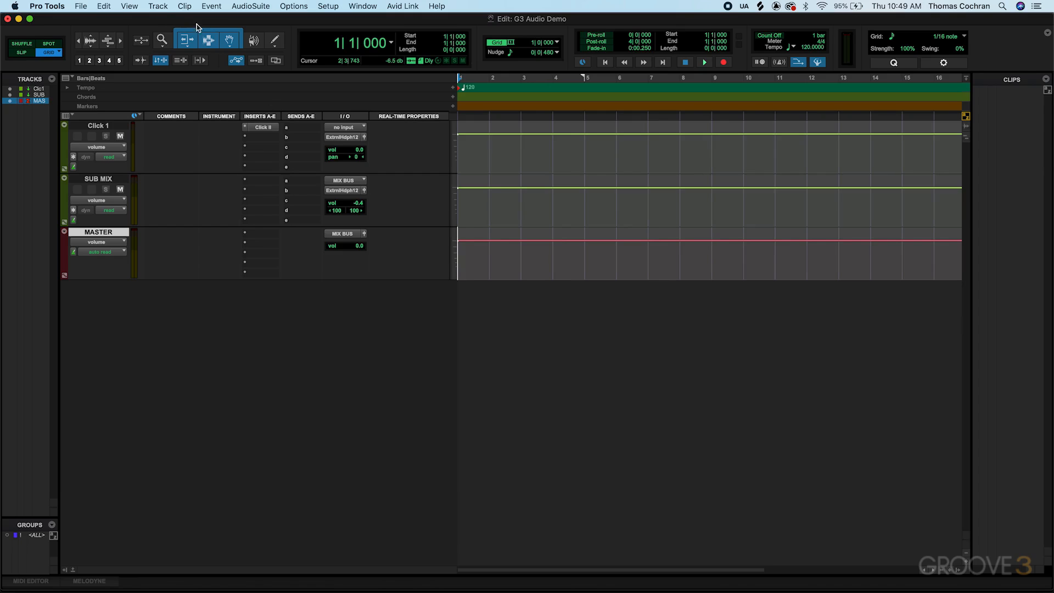
- Create 1 new mono audio track named VO via Track > New
{"action": "left_click", "coordinate": [157, 5]}
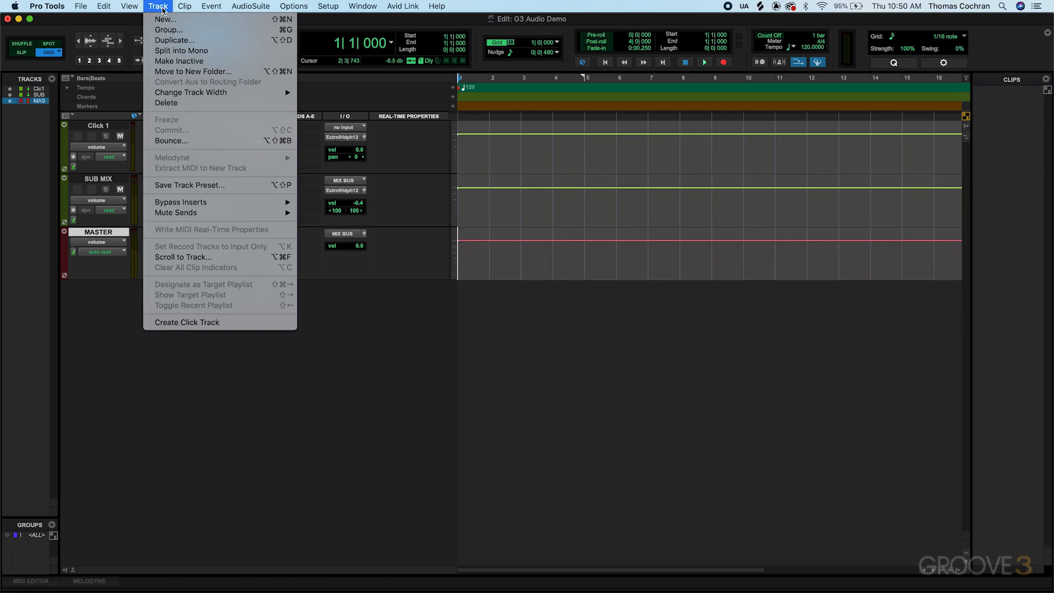
{"action": "left_click", "coordinate": [164, 19]}
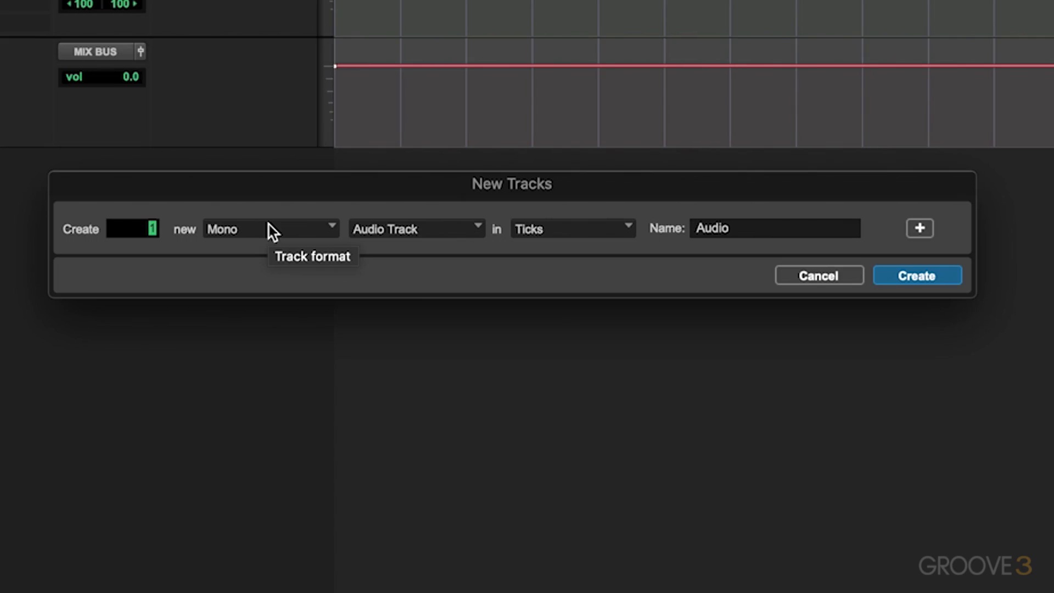
{"action": "left_click", "coordinate": [270, 229]}
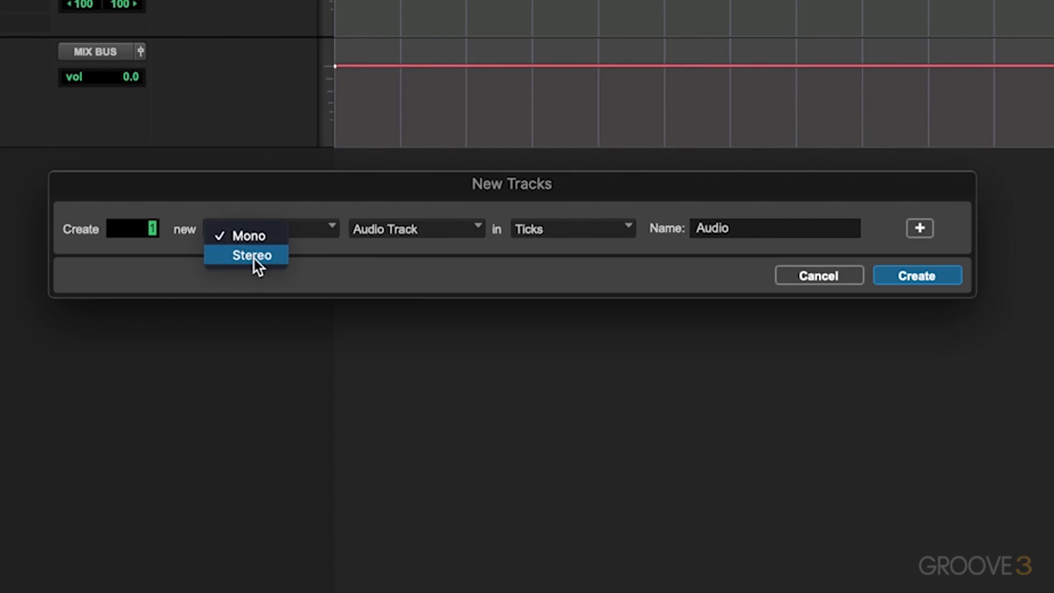
{"action": "left_click", "coordinate": [245, 235]}
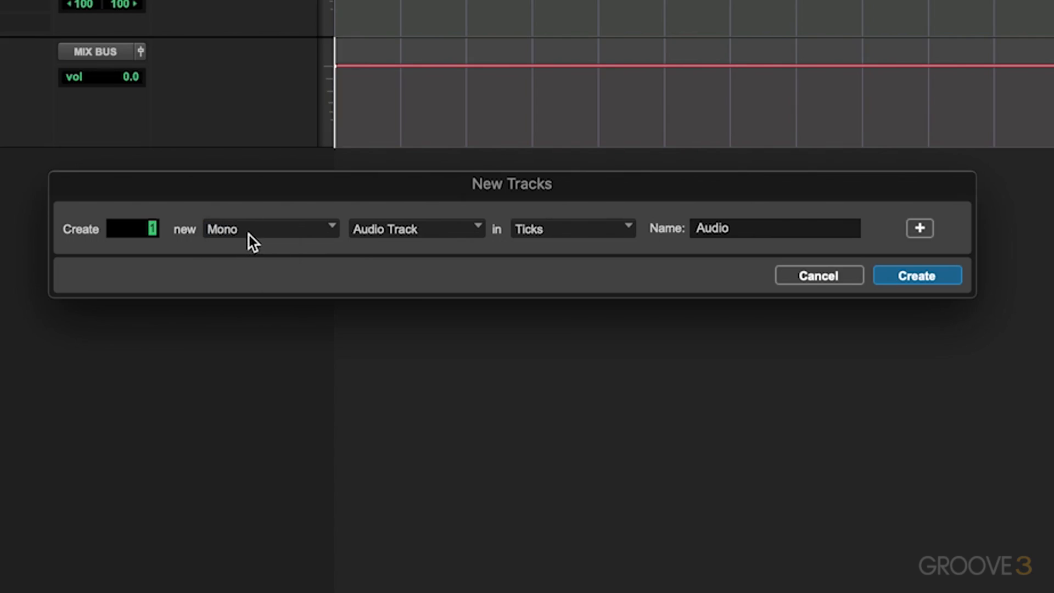
{"action": "mouse_move", "coordinate": [269, 228]}
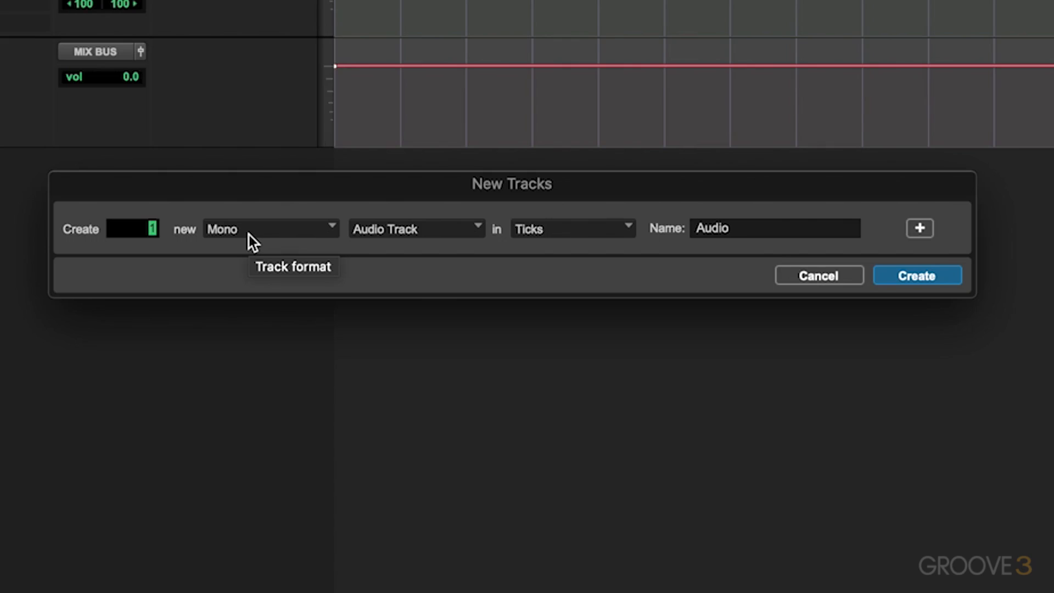
{"action": "mouse_move", "coordinate": [247, 257]}
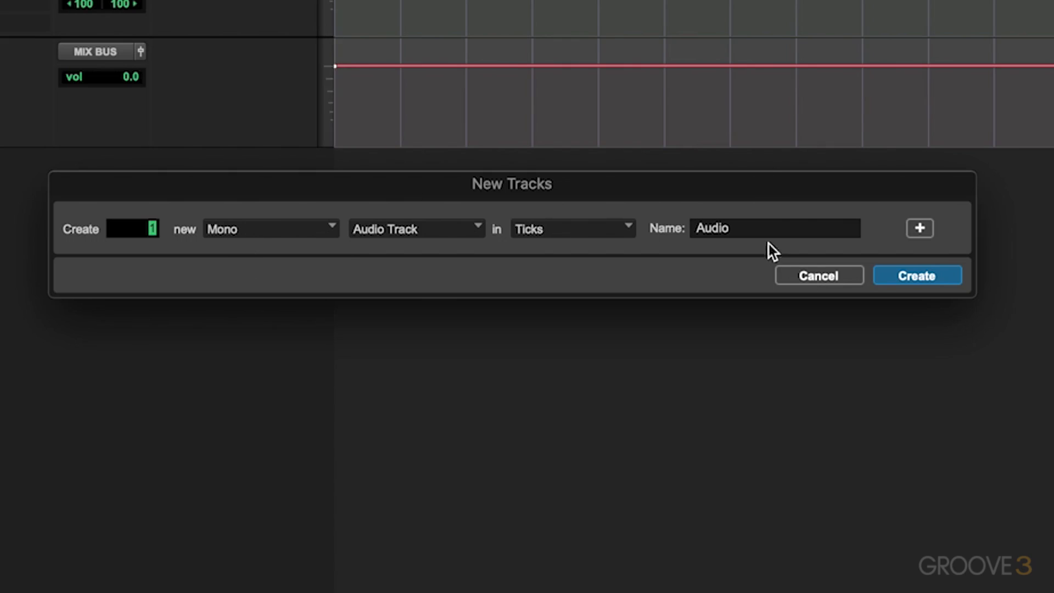
{"action": "type", "text": "V"}
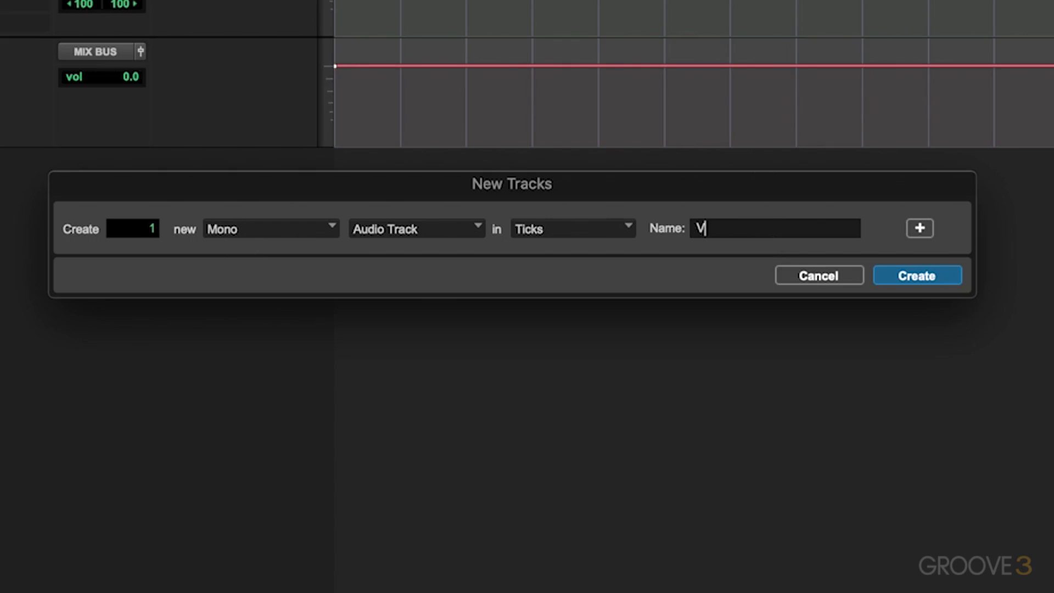
{"action": "type", "text": "O"}
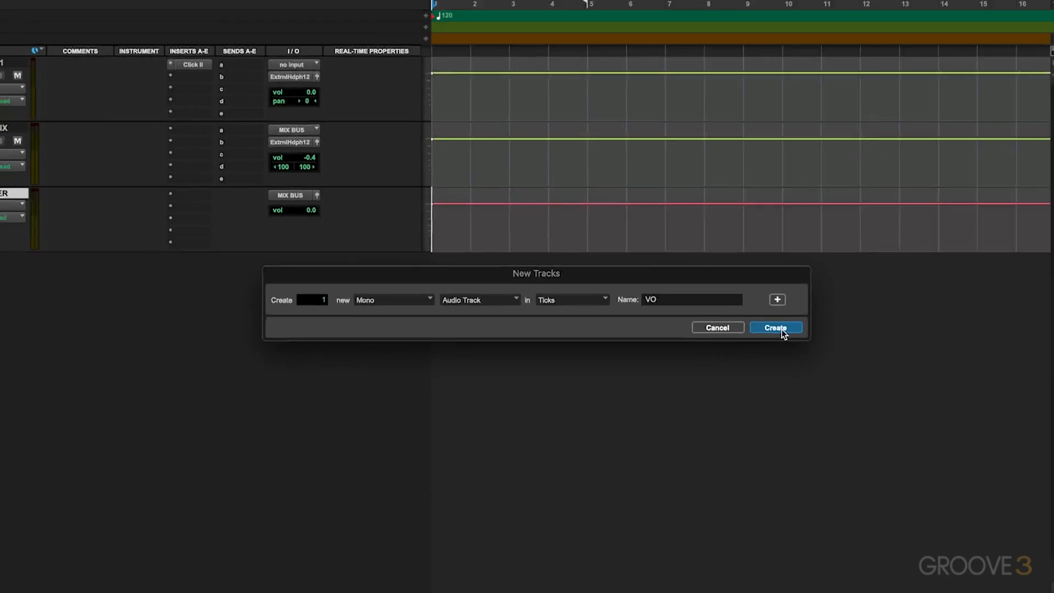
{"action": "left_click", "coordinate": [776, 328]}
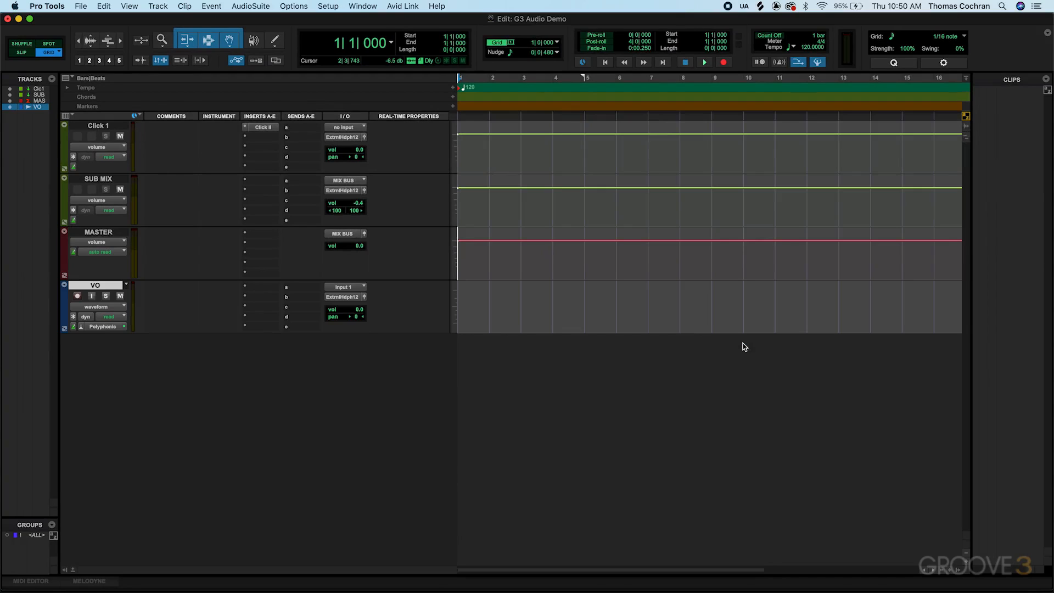
- Keep Input 1 on the VO track, record-arm it and toggle its input monitoring
{"action": "left_click", "coordinate": [345, 297]}
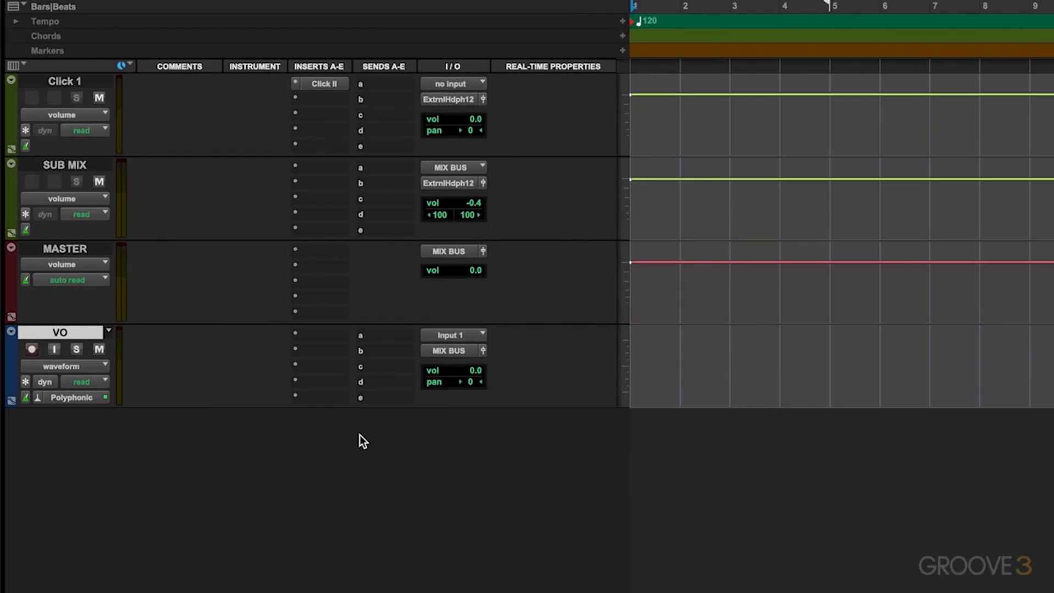
{"action": "left_click", "coordinate": [454, 335]}
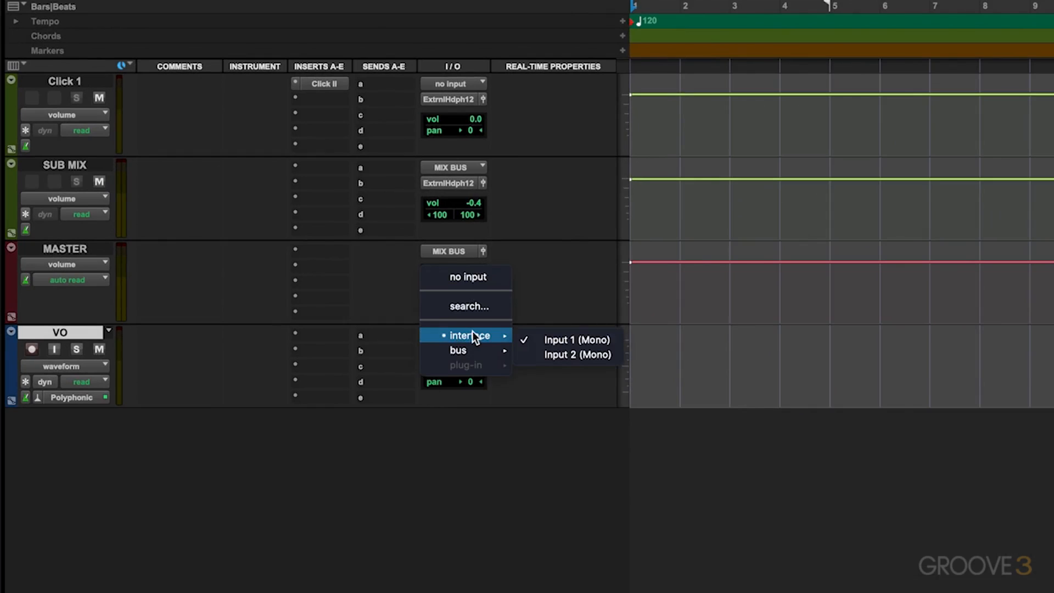
{"action": "left_click", "coordinate": [576, 339]}
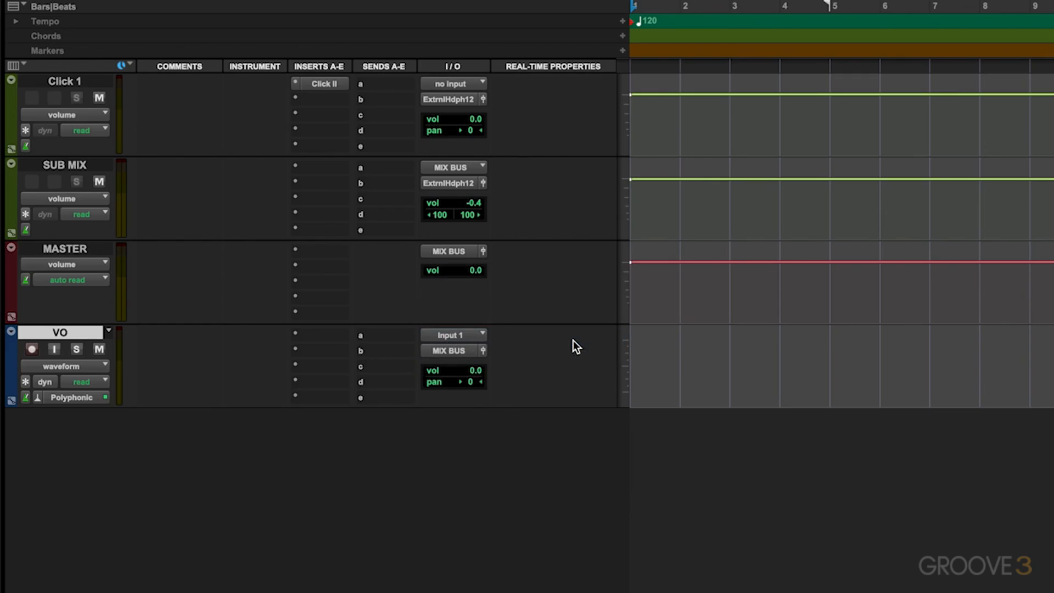
{"action": "left_click", "coordinate": [31, 349]}
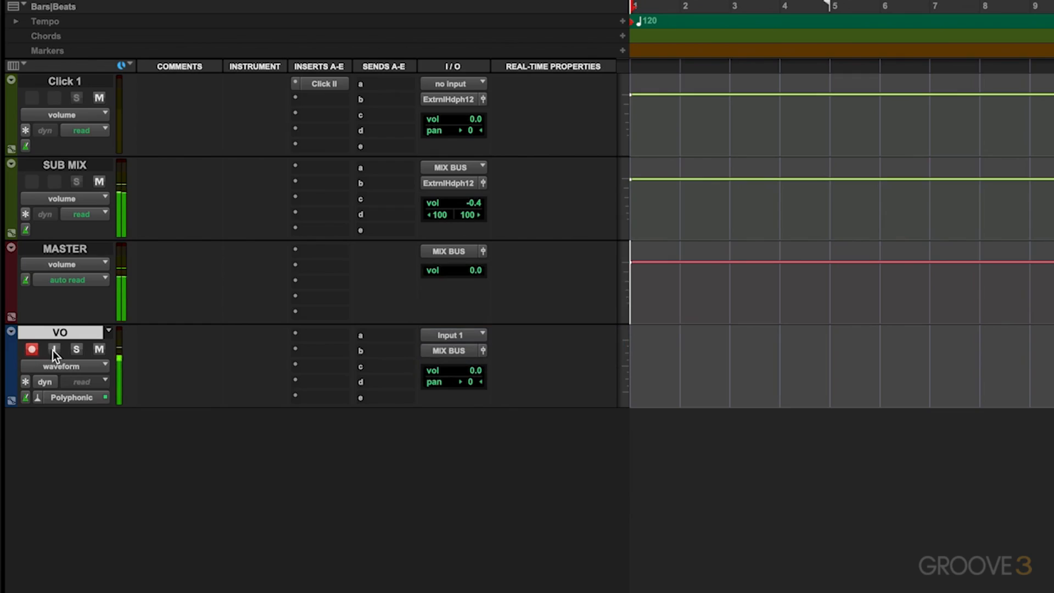
{"action": "mouse_move", "coordinate": [55, 352]}
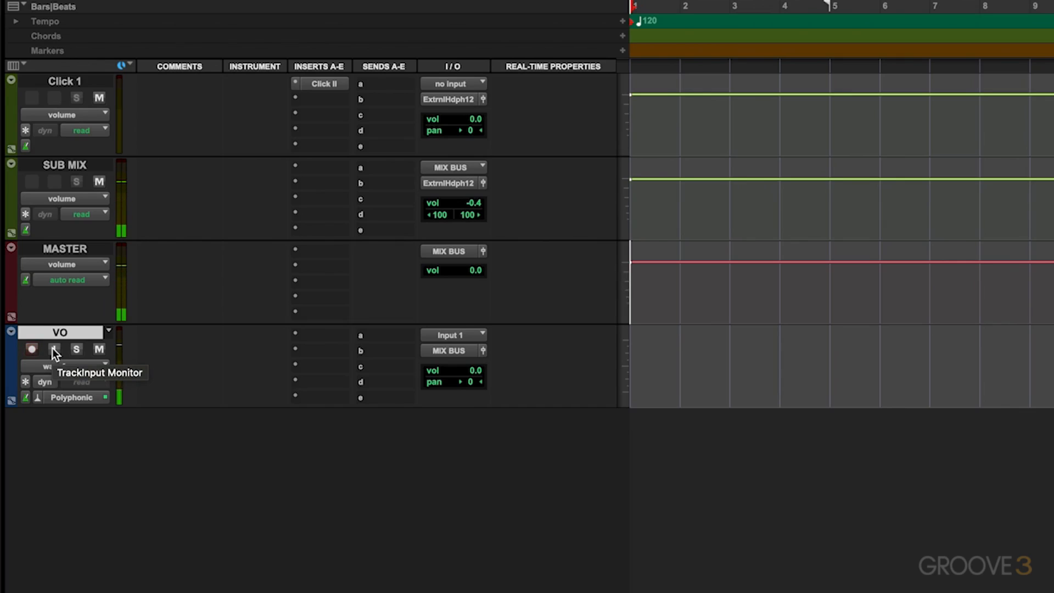
{"action": "left_click", "coordinate": [31, 351]}
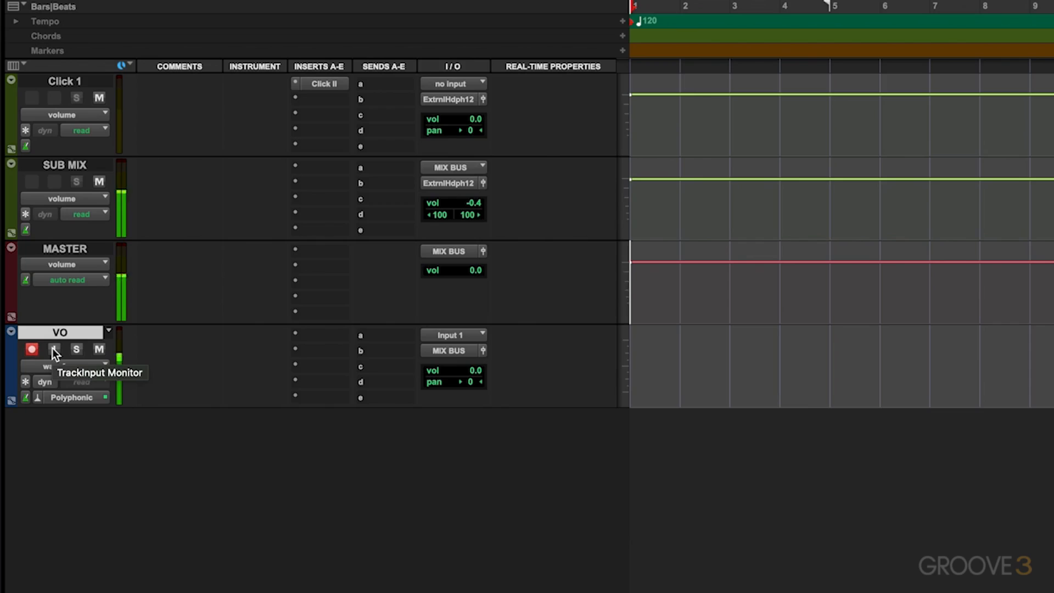
{"action": "left_click", "coordinate": [55, 349]}
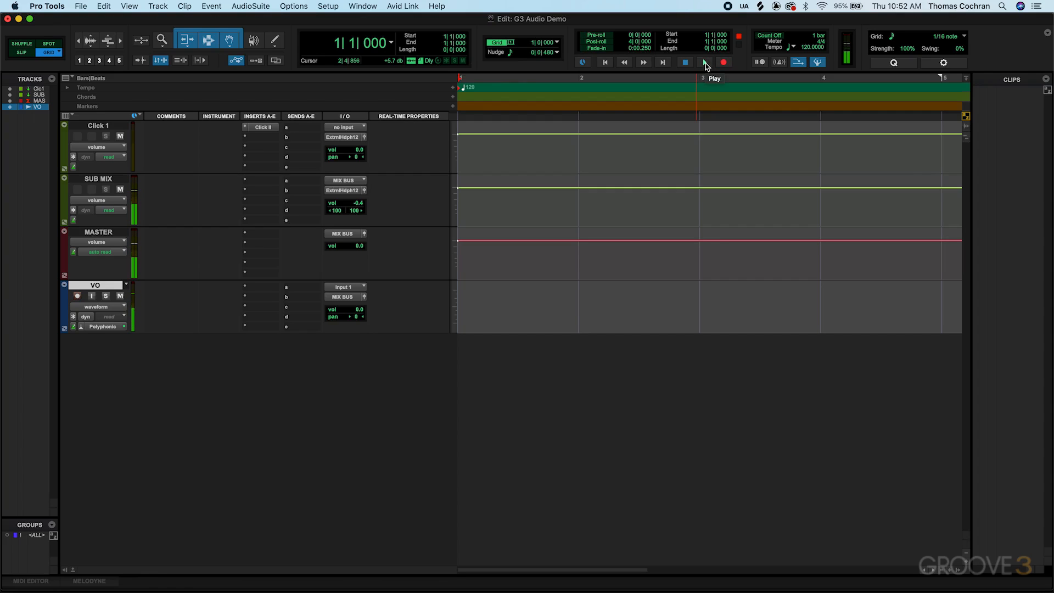
- Record the first voice take VO_01-01 from bar 1, then stop the transport
{"action": "left_click", "coordinate": [704, 62]}
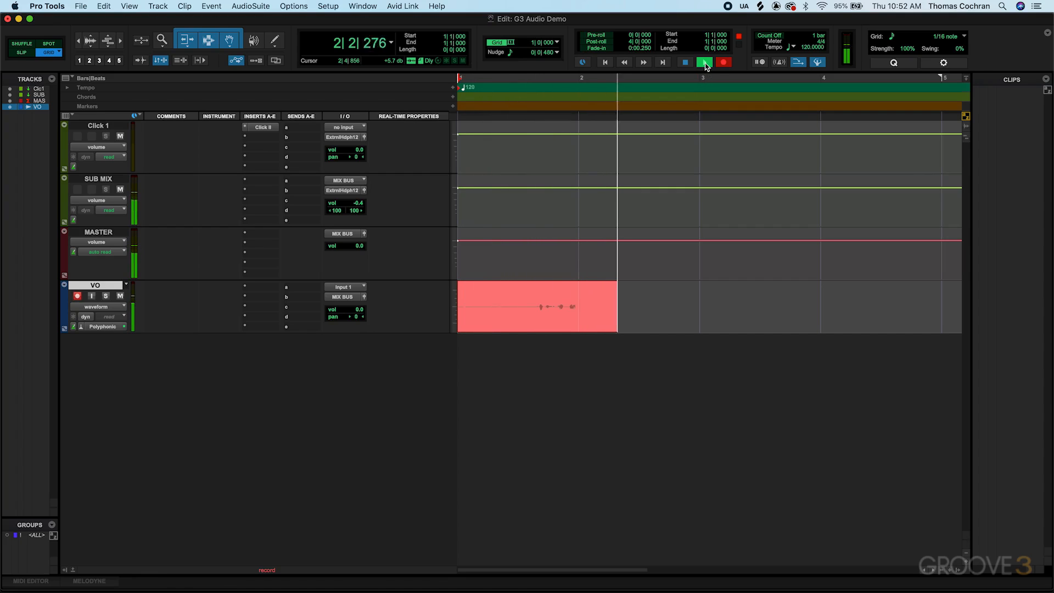
{"action": "left_click", "coordinate": [684, 62]}
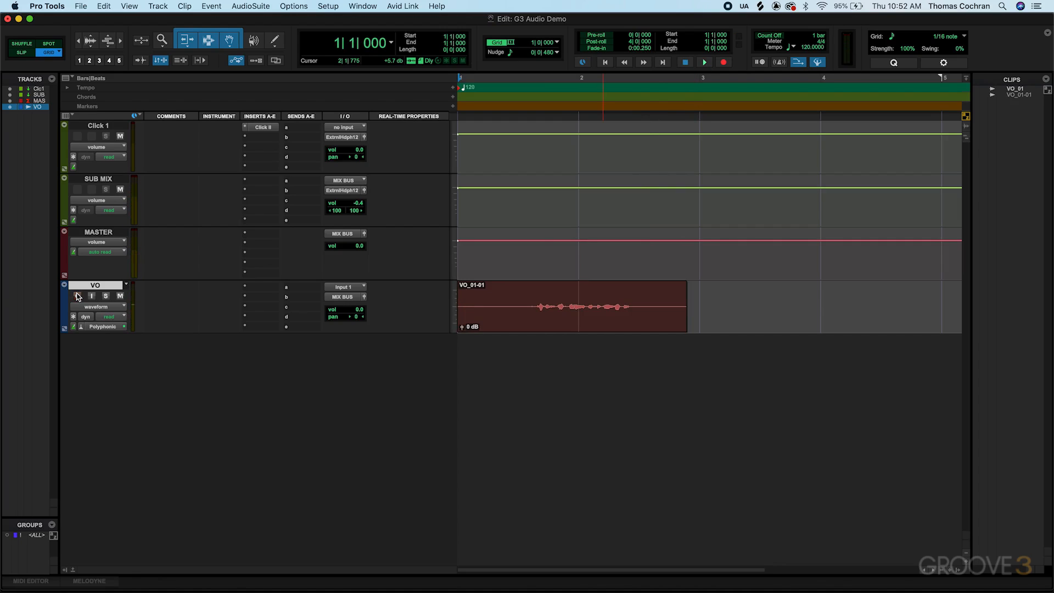
- Disarm recording and drag the VO_01-01 clip so it starts at bar 3
{"action": "left_click", "coordinate": [703, 61]}
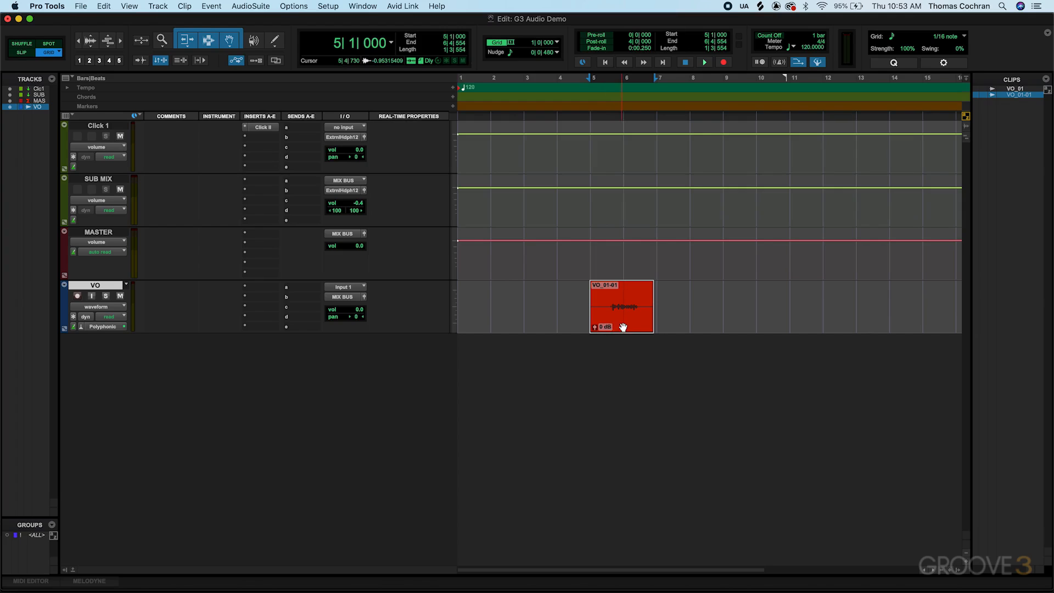
{"action": "left_click_drag", "start_coordinate": [621, 307], "coordinate": [555, 307]}
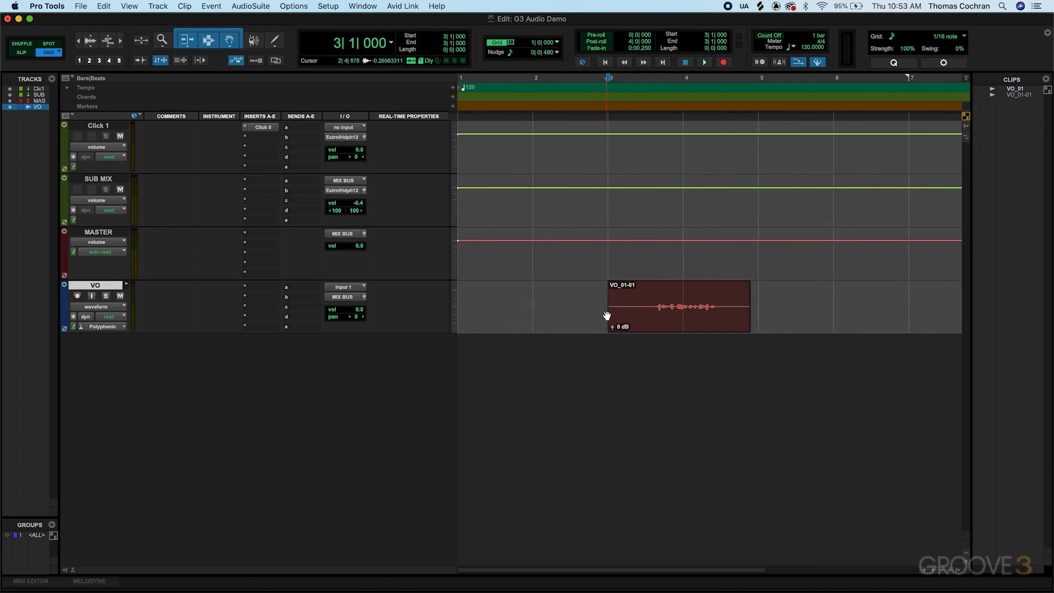
- Record a second take VO_02-01 over bars 3 to 5 on the VO track
{"action": "left_click", "coordinate": [704, 61]}
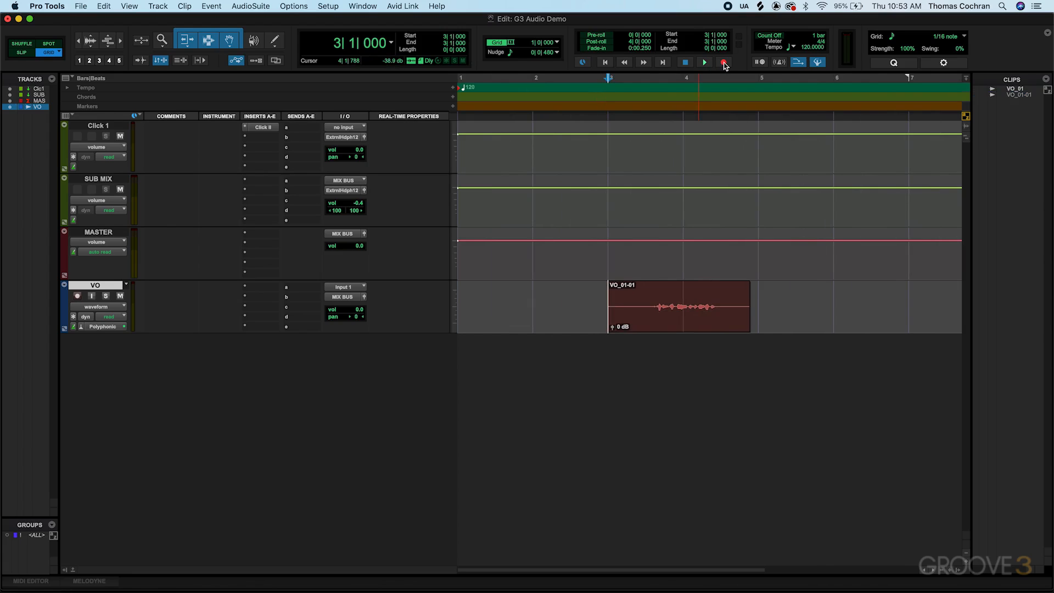
{"action": "left_click", "coordinate": [724, 62]}
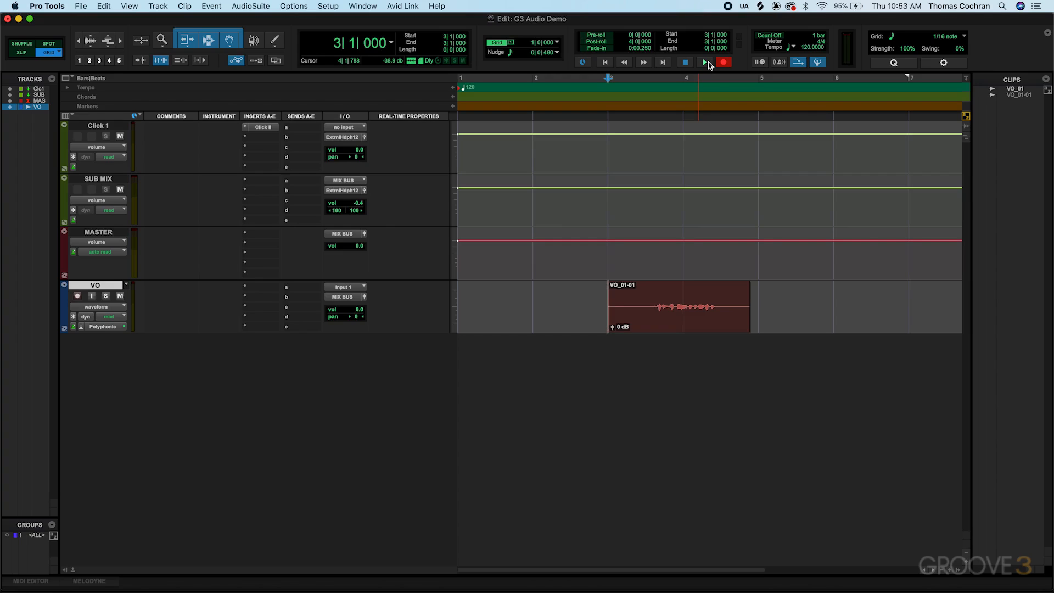
{"action": "left_click", "coordinate": [704, 62]}
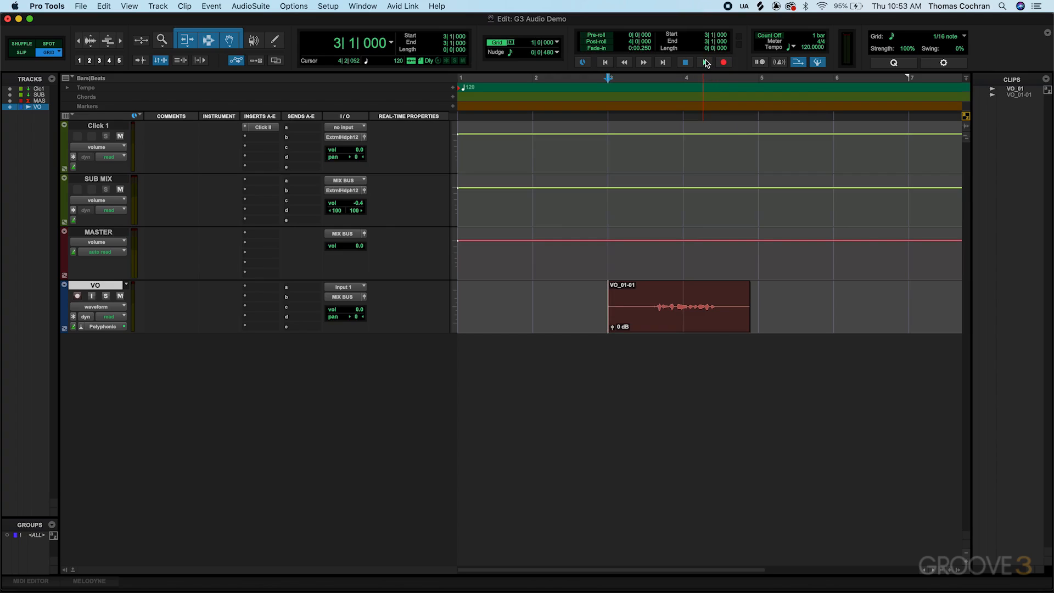
{"action": "left_click", "coordinate": [704, 61]}
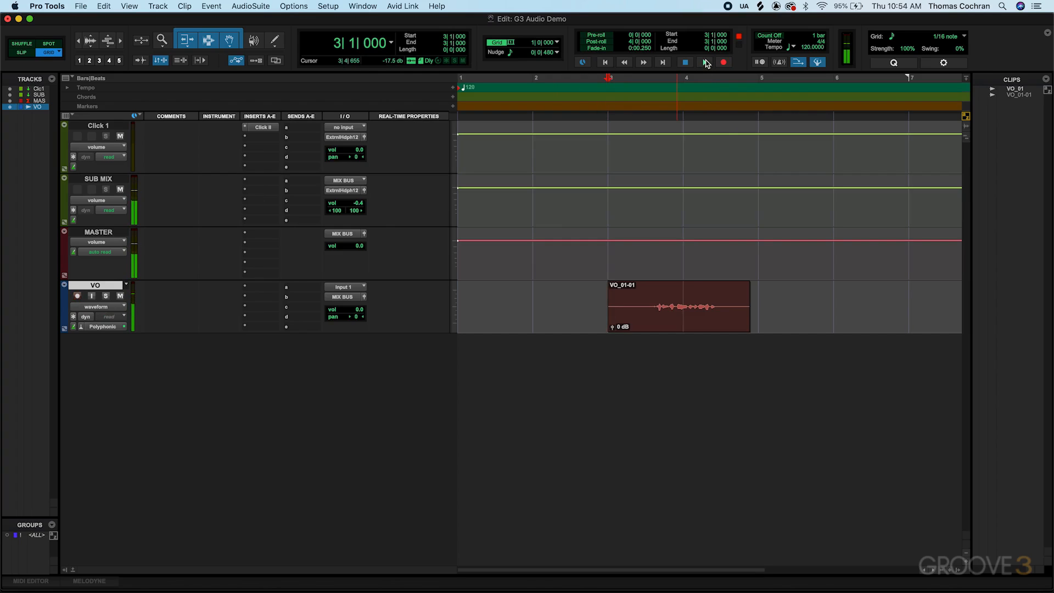
{"action": "left_click", "coordinate": [684, 62]}
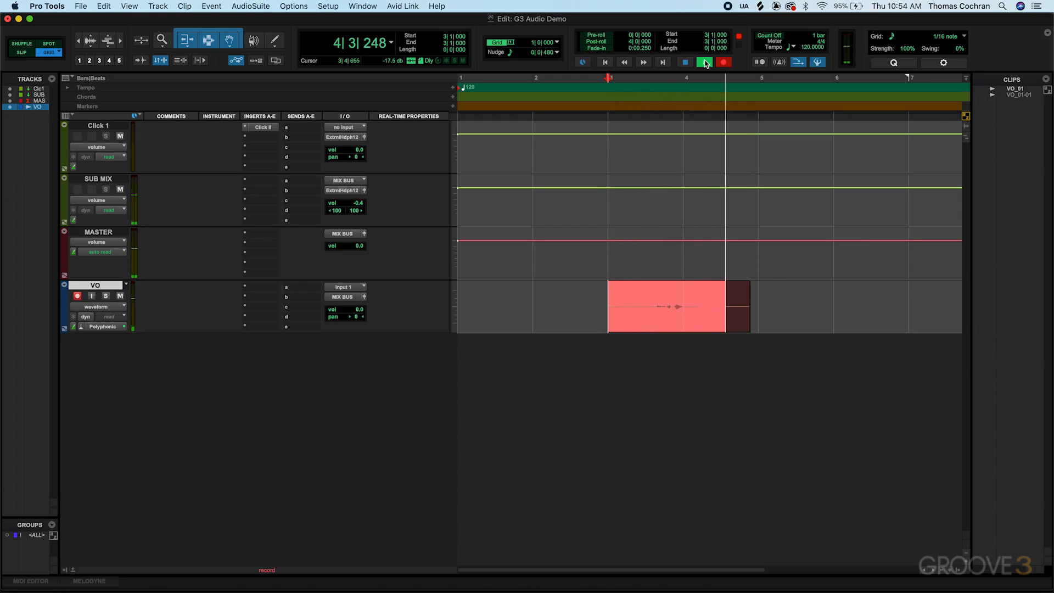
{"action": "left_click", "coordinate": [685, 62]}
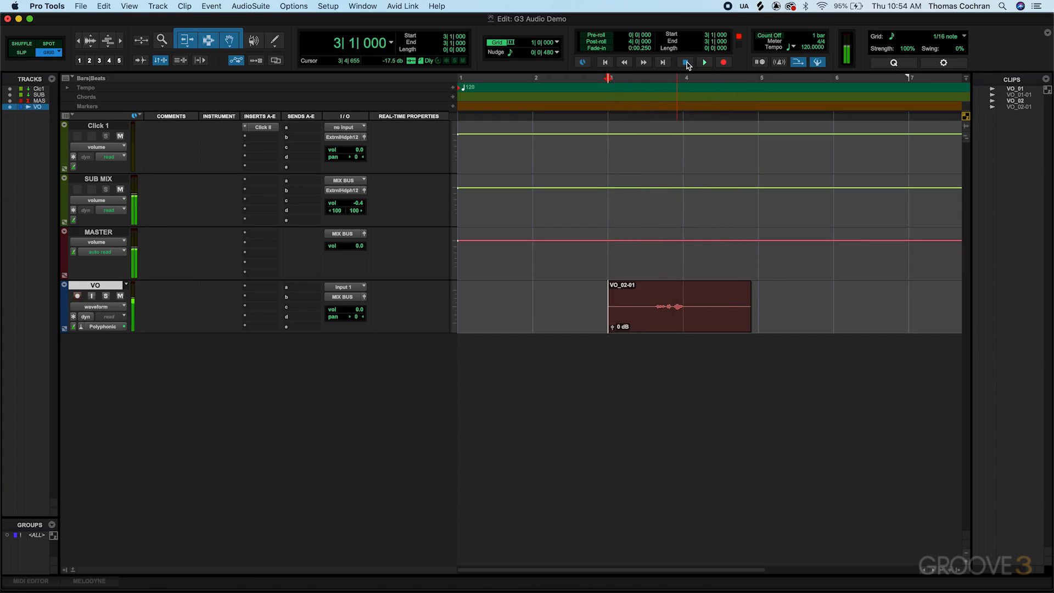
- Play back the new take, stop, and select the VO_02-01 clip
{"action": "left_click", "coordinate": [703, 61]}
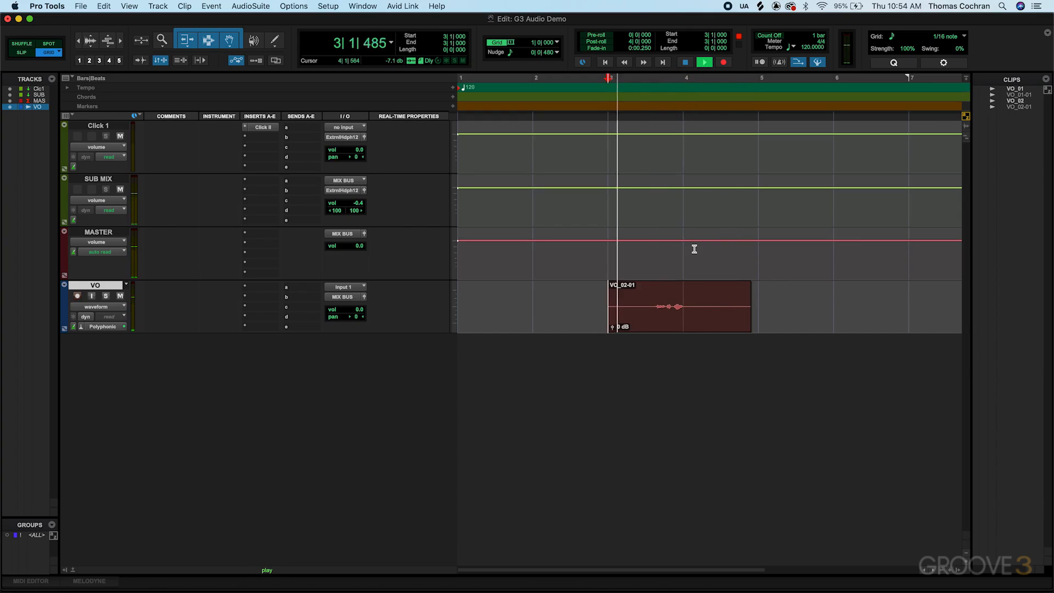
{"action": "left_click", "coordinate": [703, 61]}
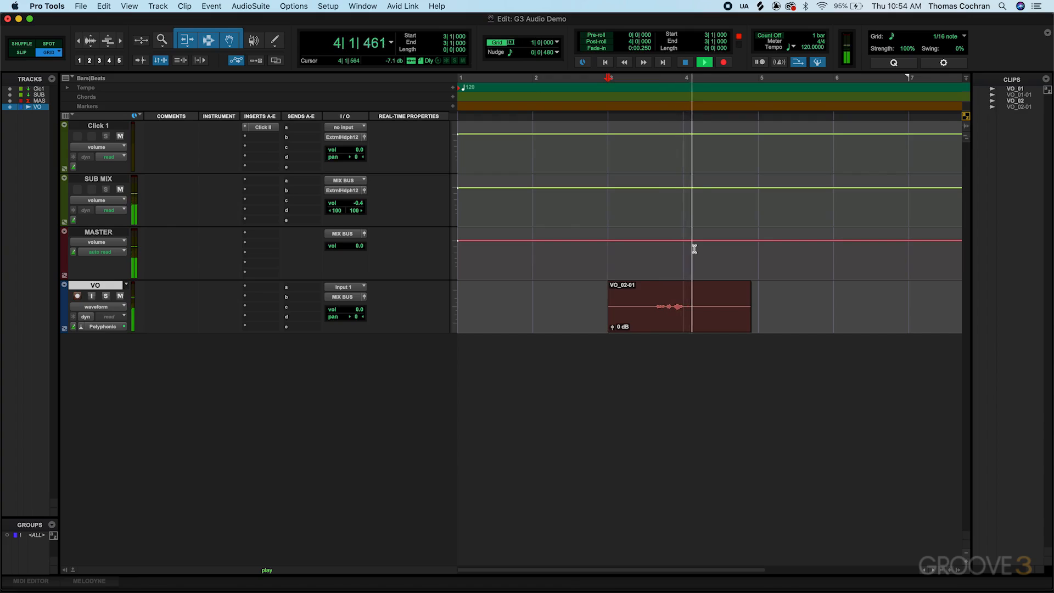
{"action": "left_click", "coordinate": [685, 62]}
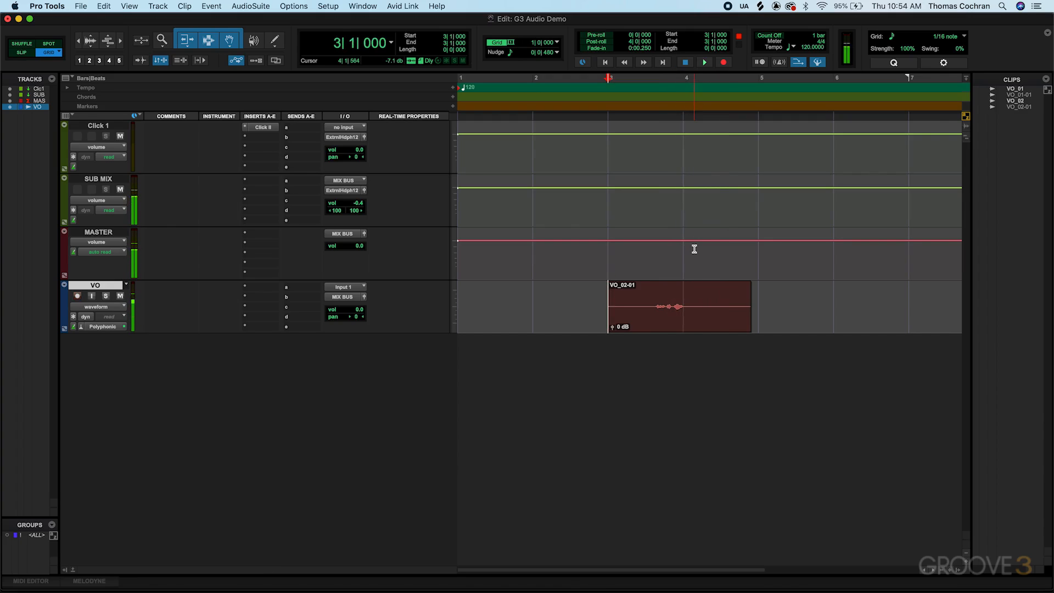
{"action": "left_click", "coordinate": [677, 307]}
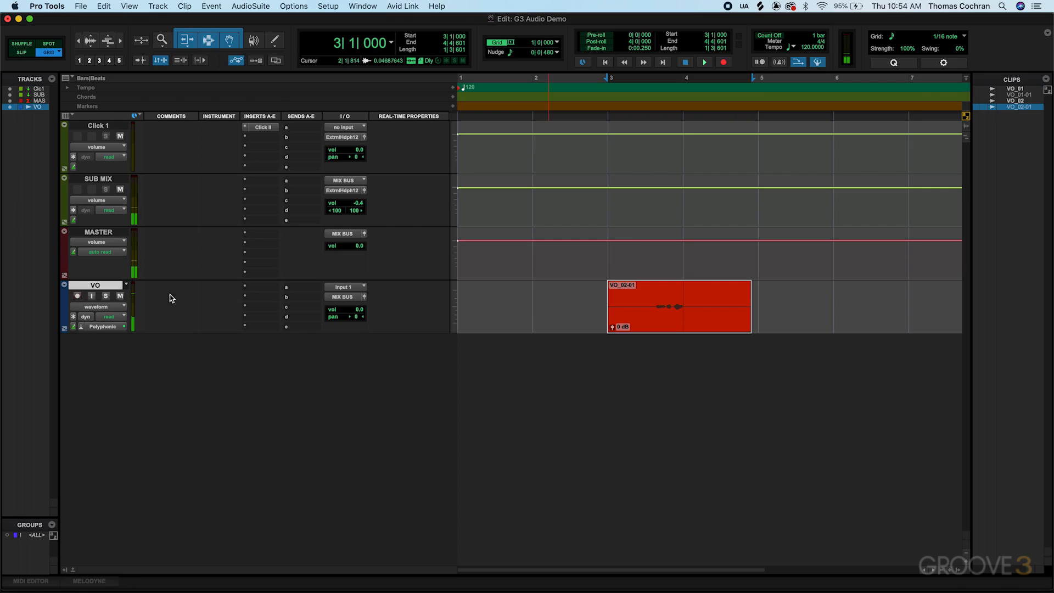
- Swap the clip to alternate VO_01-01 via Matching Alternates, then back to VO_02-01
{"action": "right_click", "coordinate": [669, 323]}
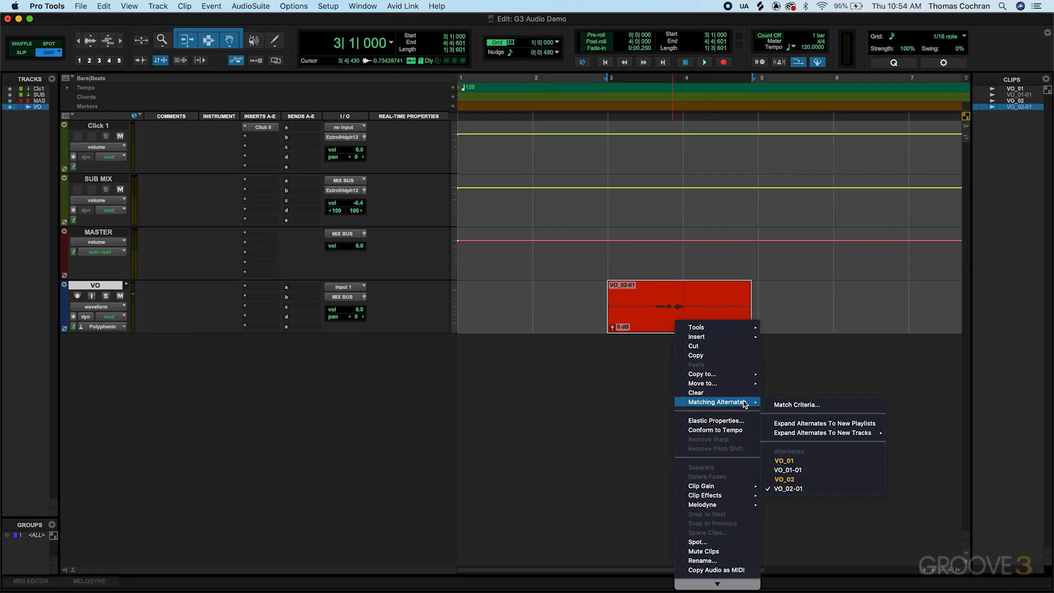
{"action": "mouse_move", "coordinate": [784, 479]}
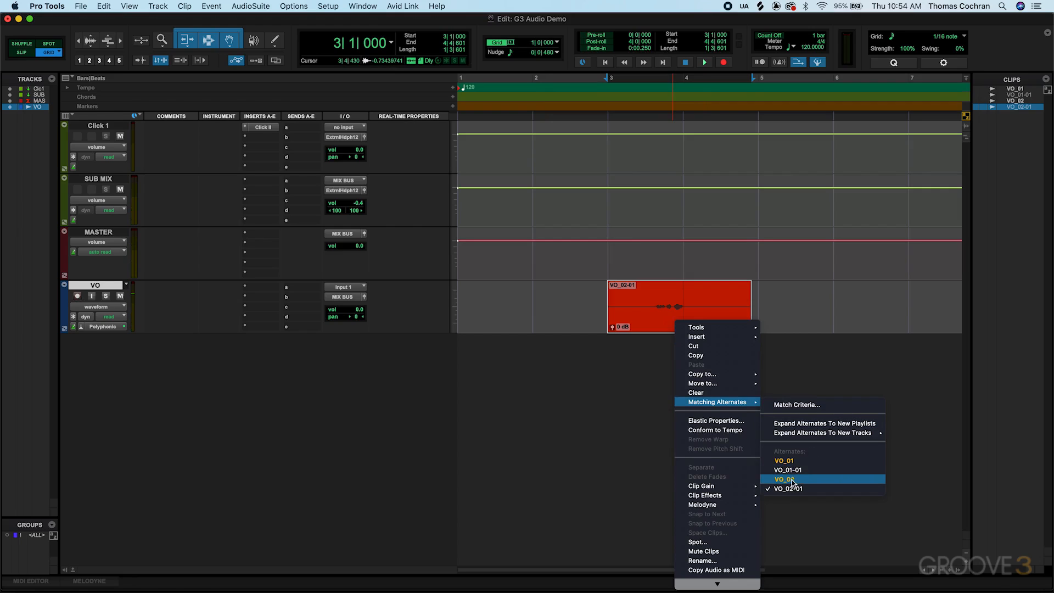
{"action": "mouse_move", "coordinate": [785, 460]}
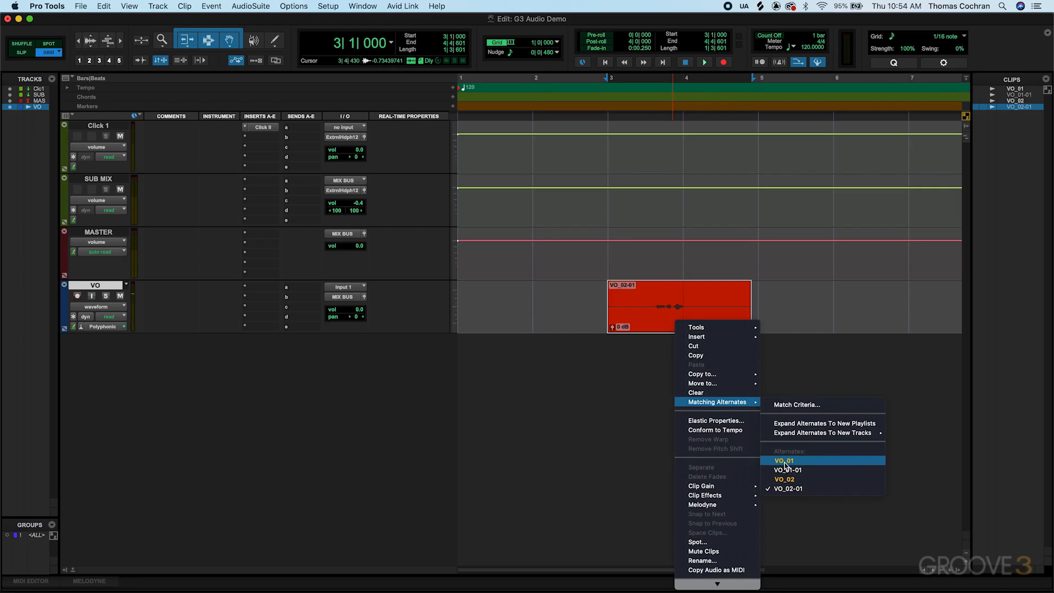
{"action": "left_click", "coordinate": [784, 469]}
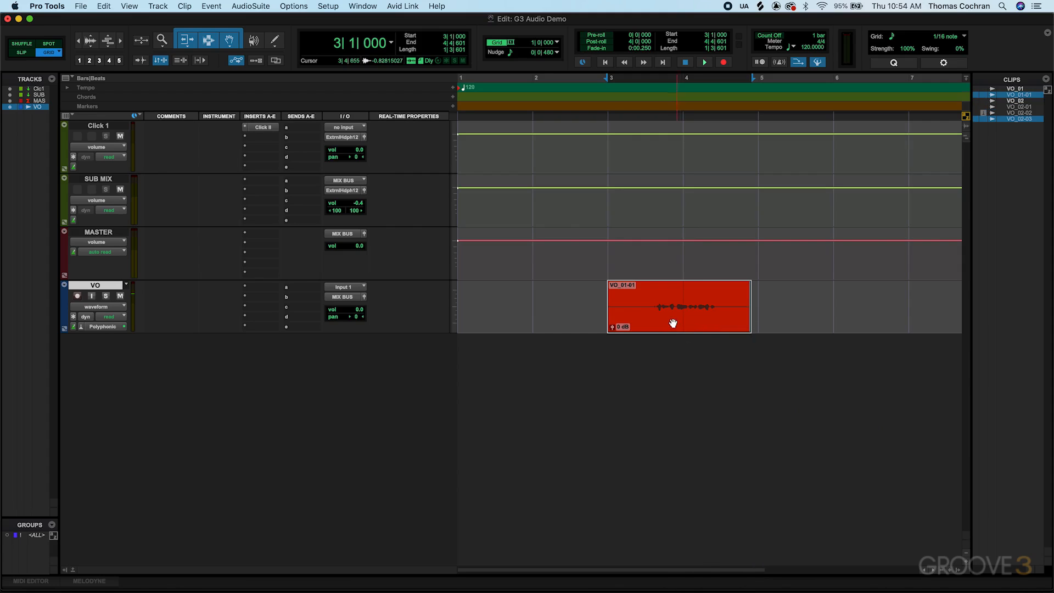
{"action": "right_click", "coordinate": [673, 307]}
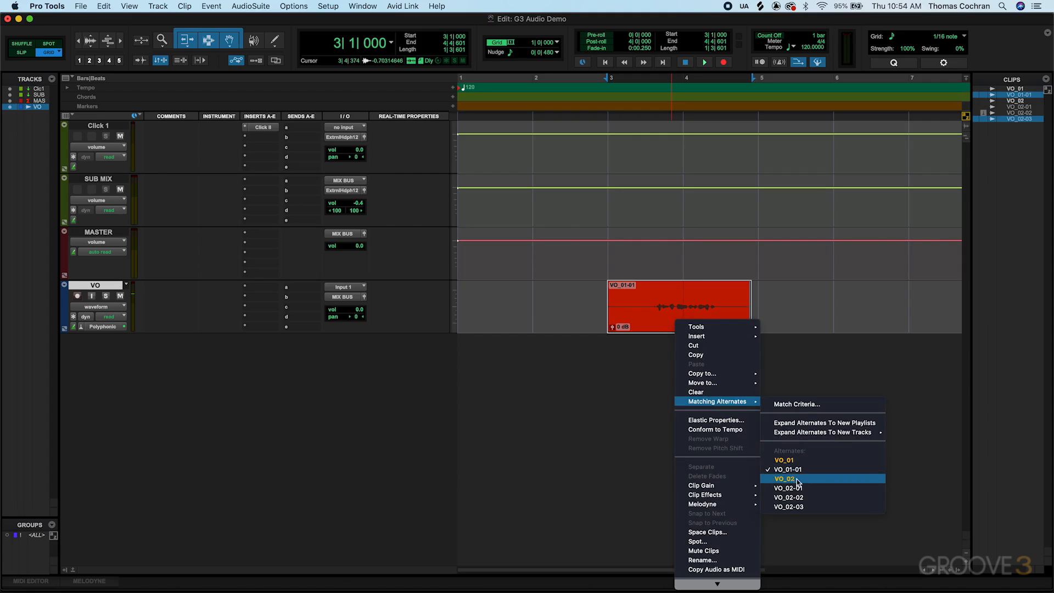
{"action": "left_click", "coordinate": [788, 487]}
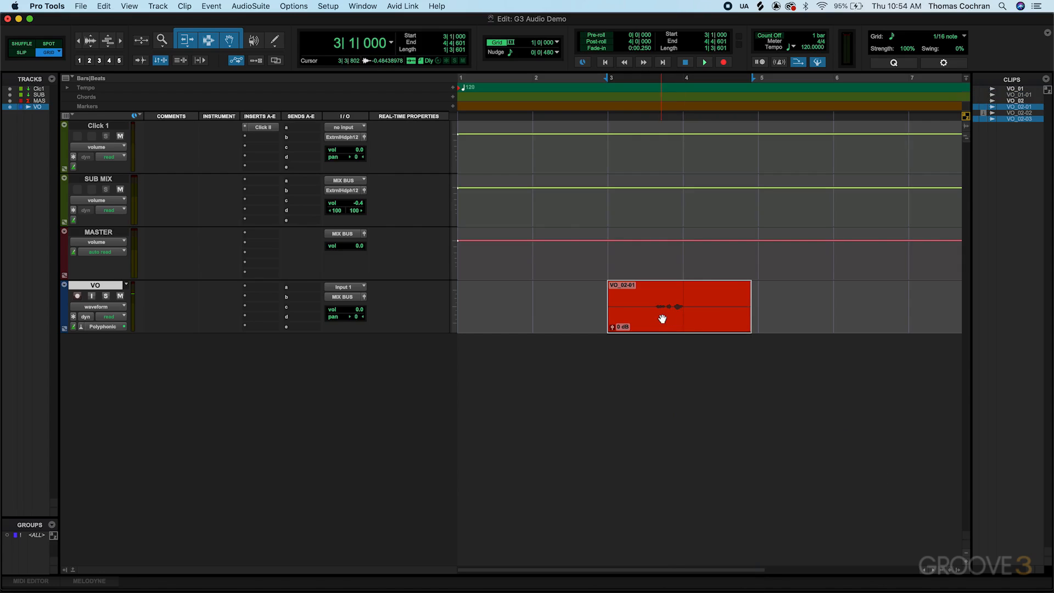
- Expand the VO clip's matching alternates onto new playlist lanes beneath the main playlist
{"action": "right_click", "coordinate": [663, 320]}
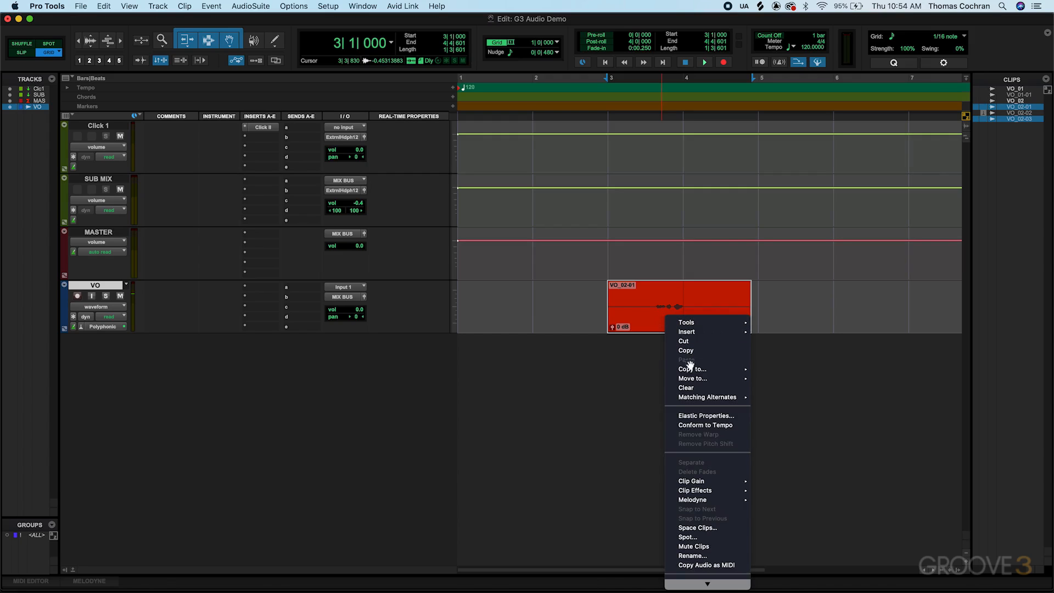
{"action": "mouse_move", "coordinate": [706, 397]}
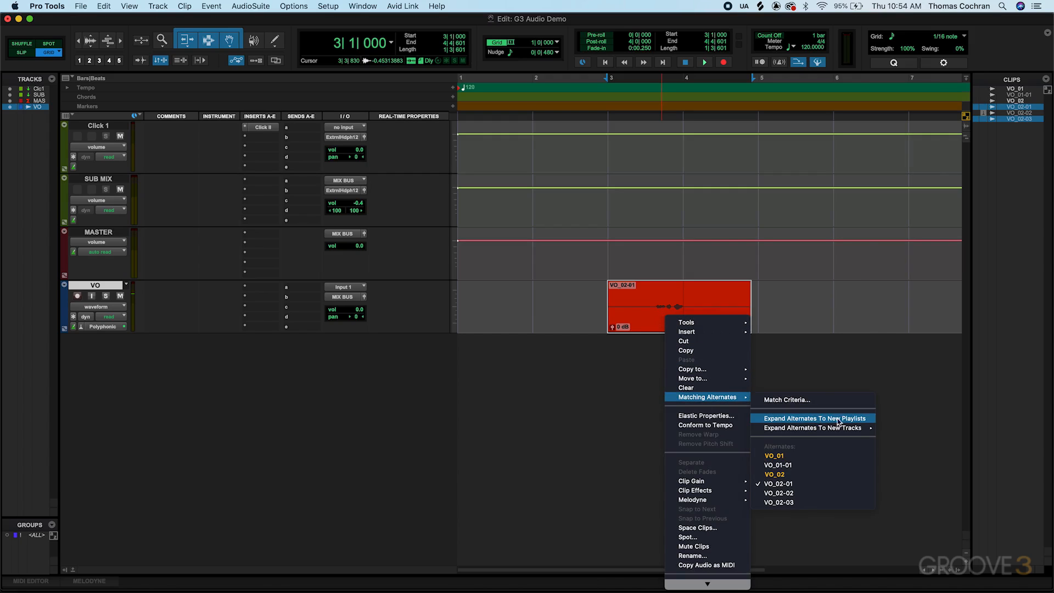
{"action": "left_click", "coordinate": [814, 418]}
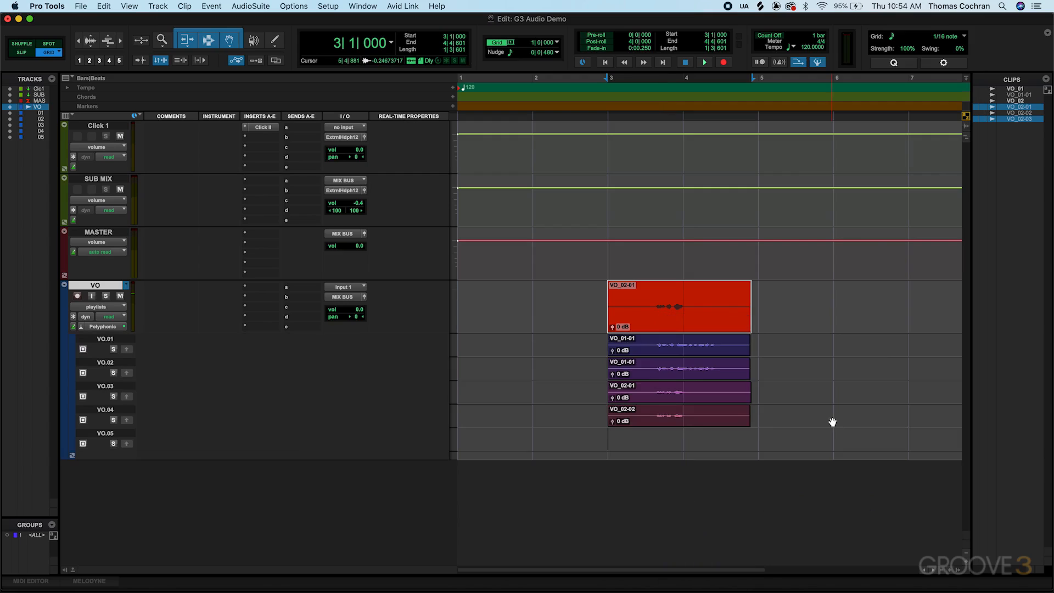
{"action": "left_click", "coordinate": [684, 422]}
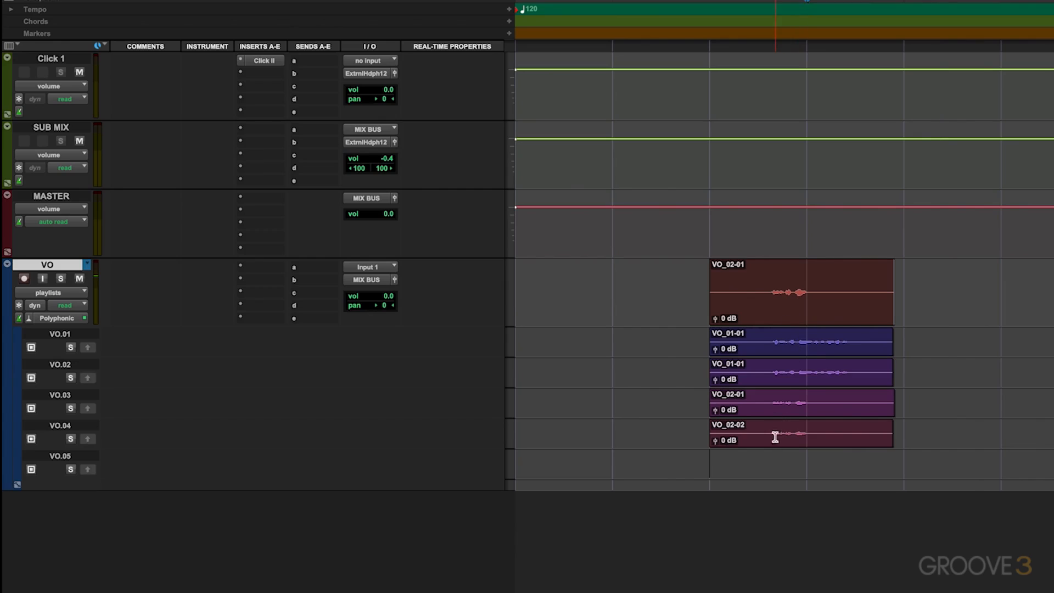
{"action": "left_click", "coordinate": [773, 434]}
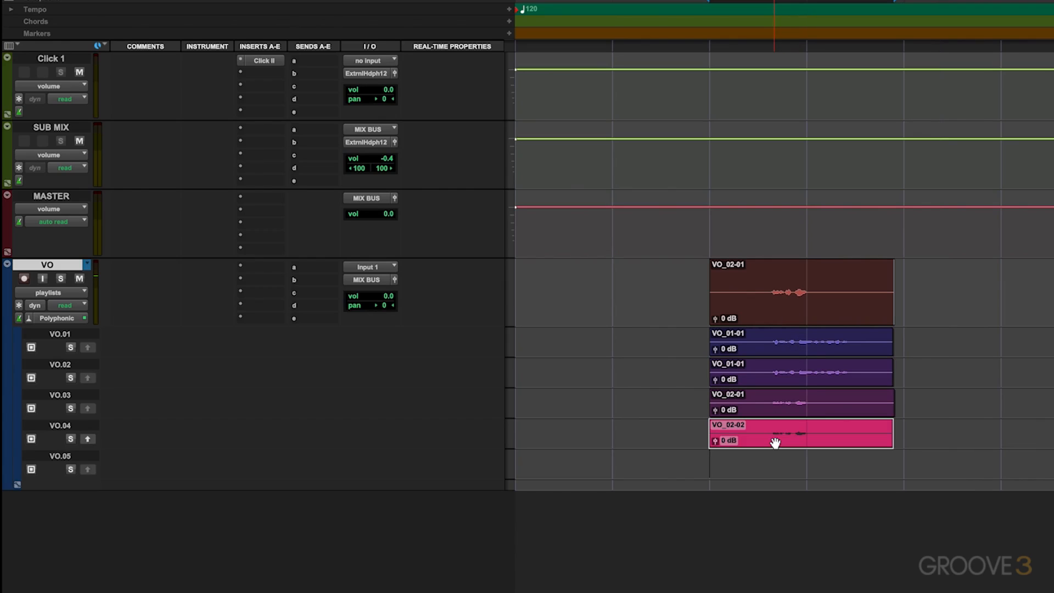
{"action": "mouse_move", "coordinate": [773, 444]}
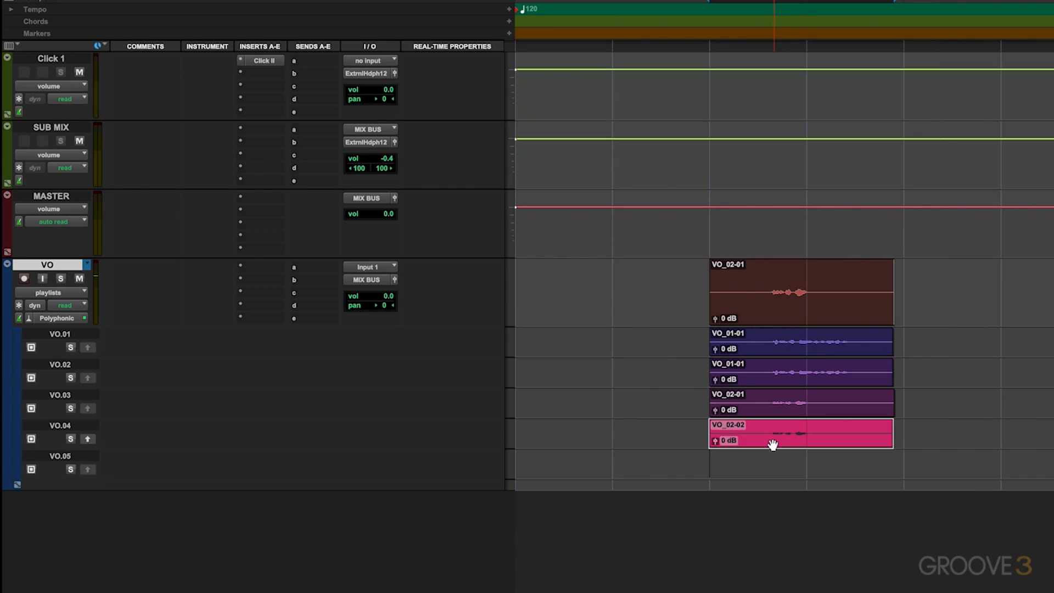
{"action": "left_click", "coordinate": [70, 438]}
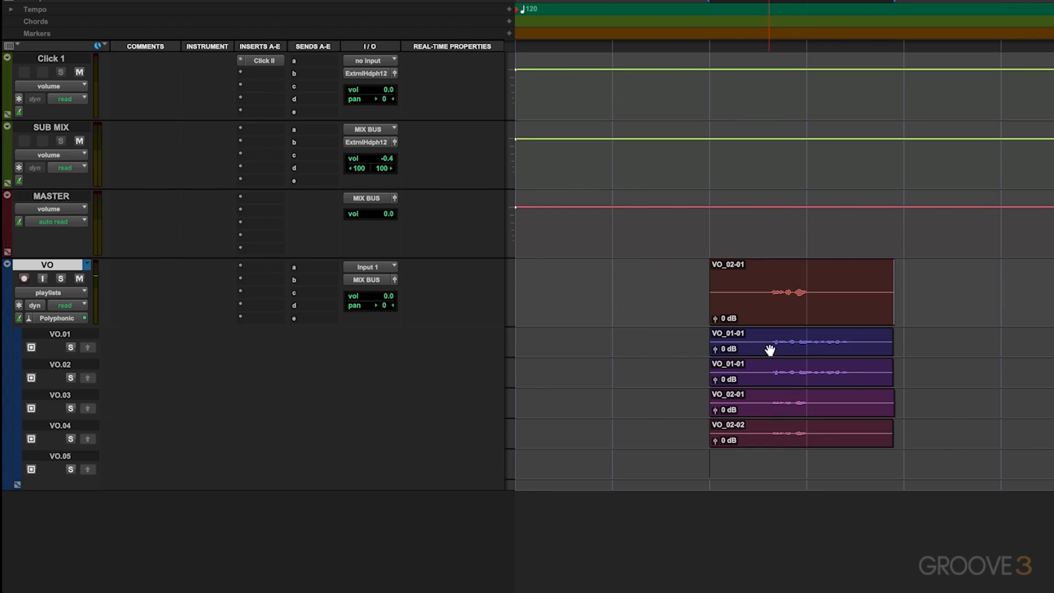
{"action": "right_click", "coordinate": [770, 350]}
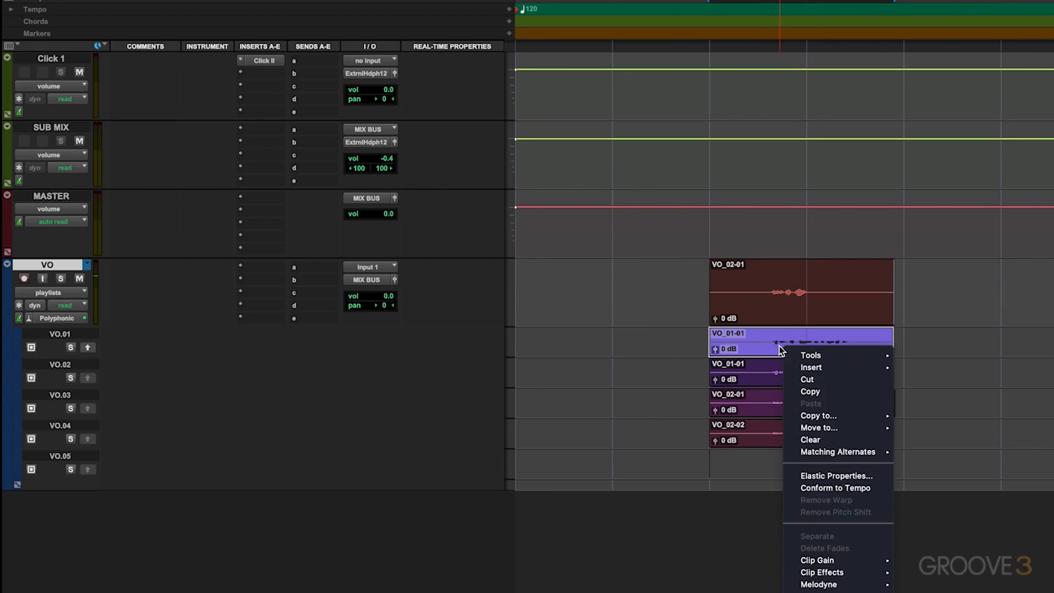
{"action": "mouse_move", "coordinate": [820, 427]}
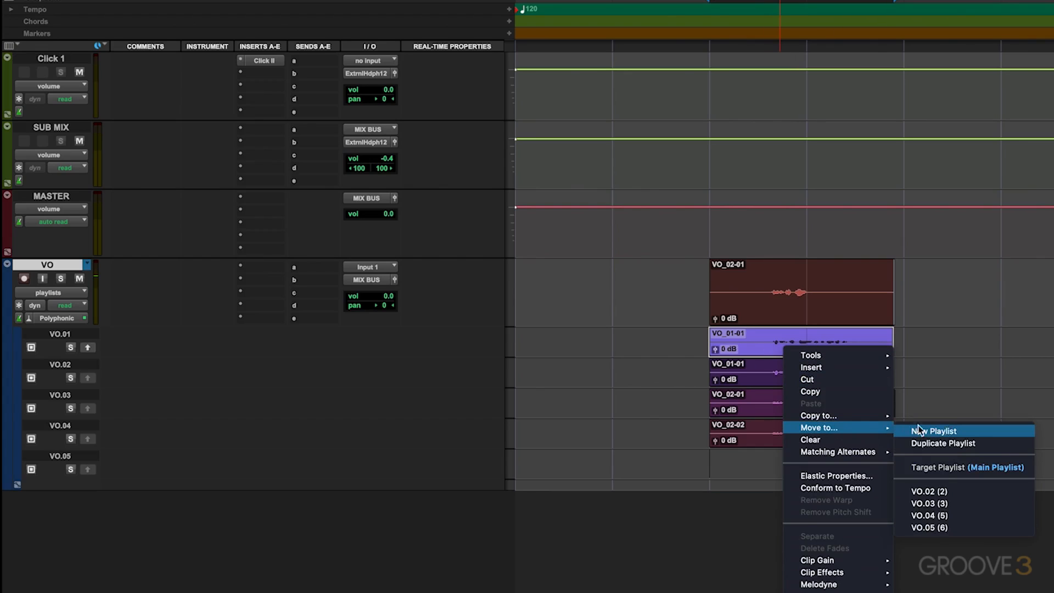
{"action": "mouse_move", "coordinate": [963, 467]}
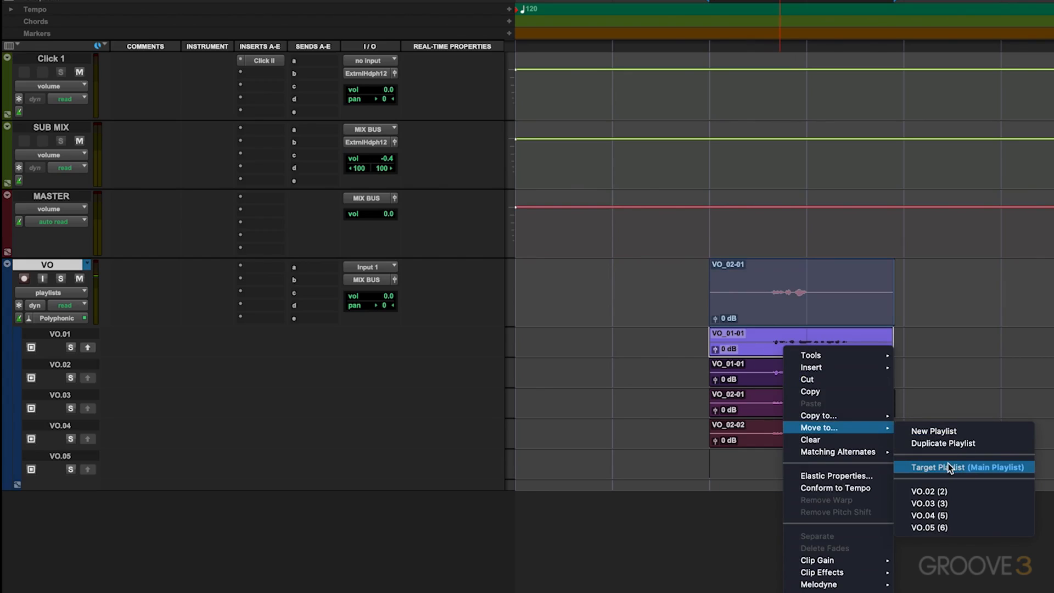
{"action": "left_click", "coordinate": [949, 467]}
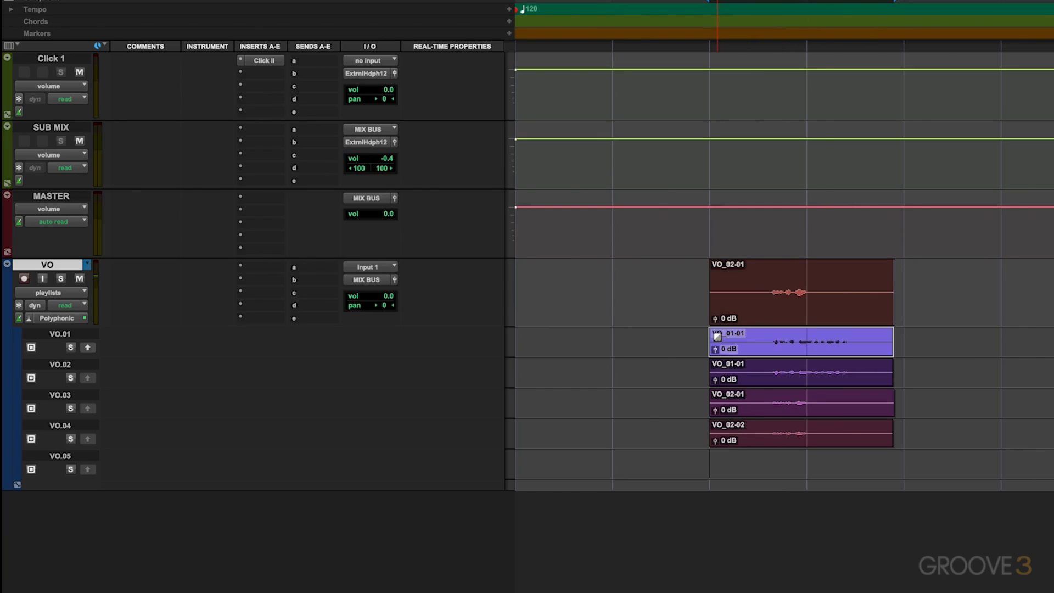
{"action": "right_click", "coordinate": [763, 348]}
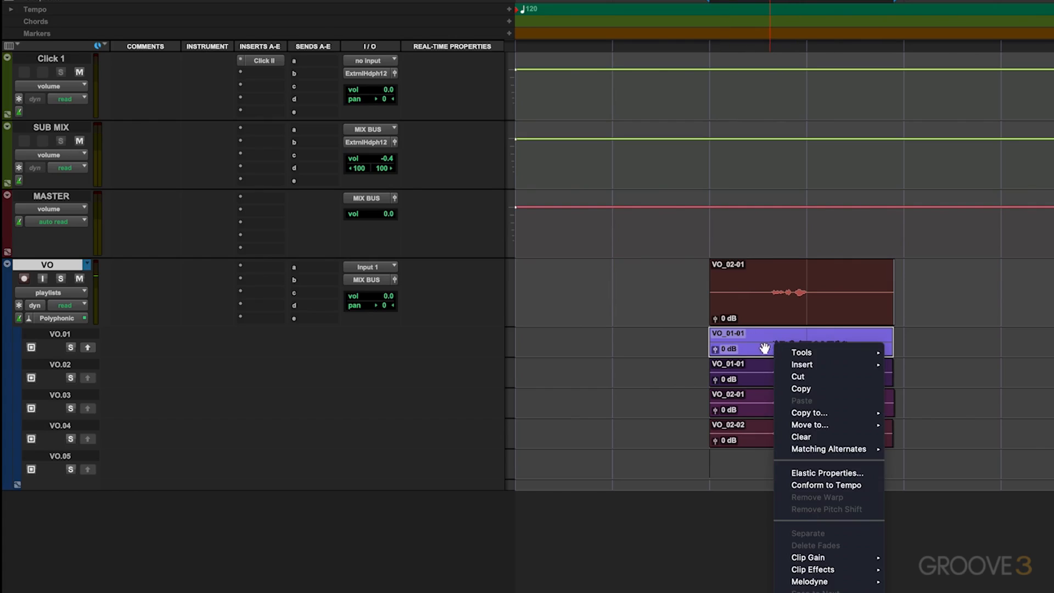
{"action": "mouse_move", "coordinate": [771, 364]}
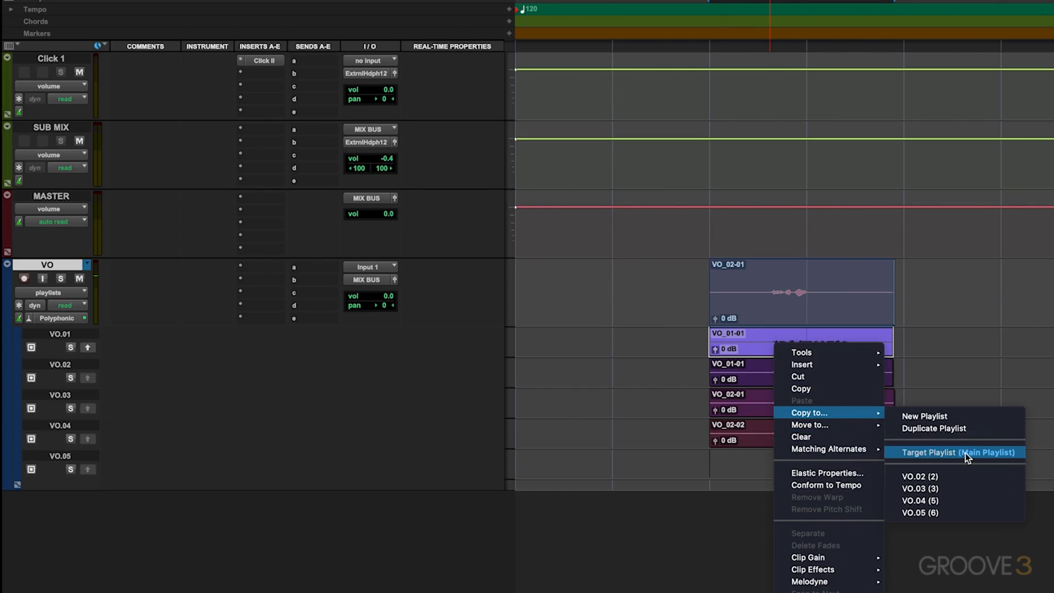
{"action": "left_click", "coordinate": [956, 451]}
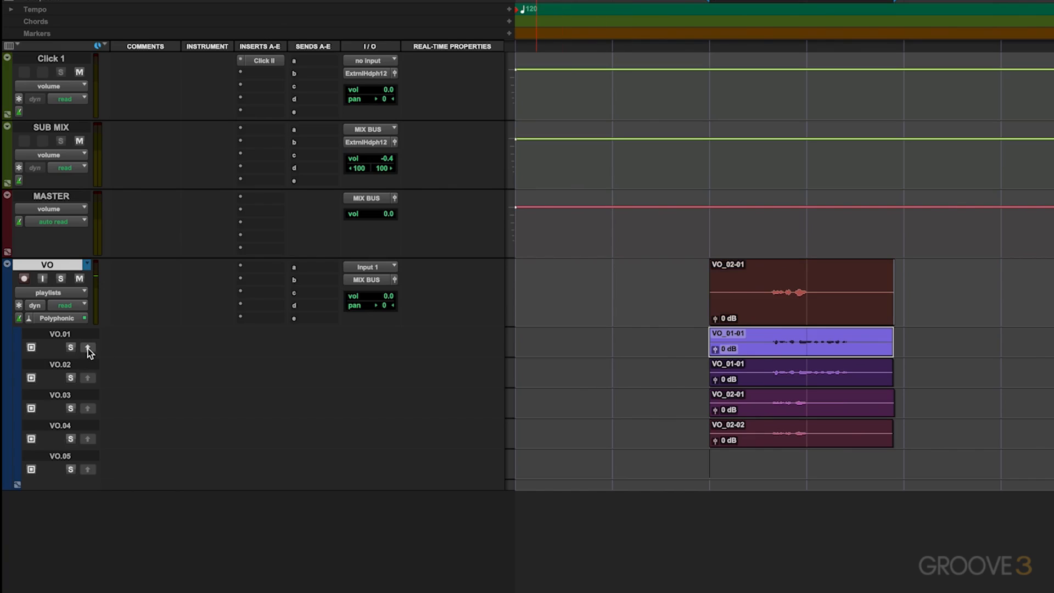
{"action": "mouse_move", "coordinate": [87, 348]}
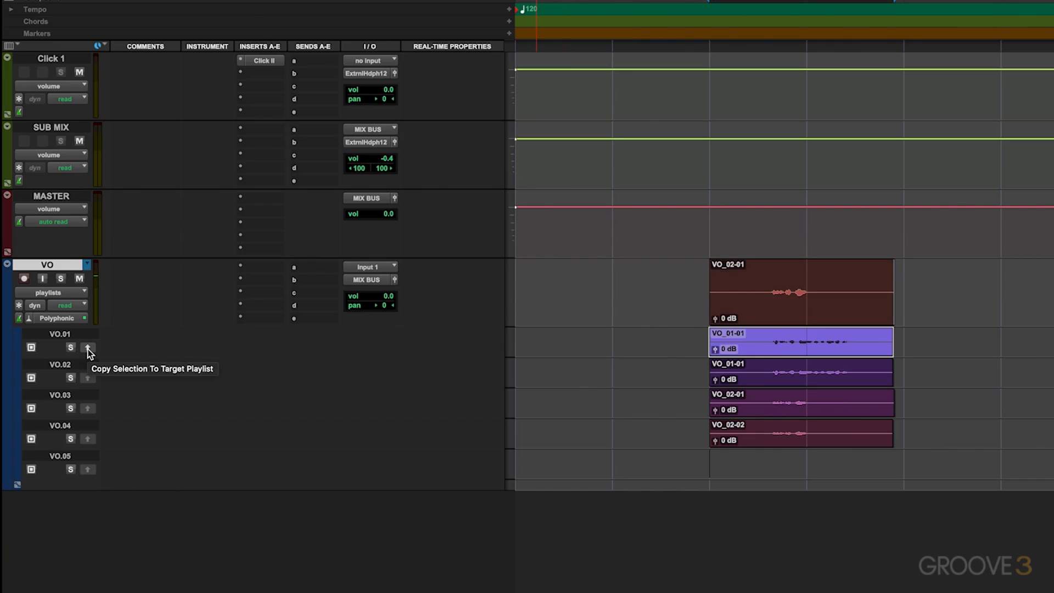
- Copy the VO.01 lane's VO_01-01 take onto the main VO playlist
{"action": "left_click", "coordinate": [87, 348]}
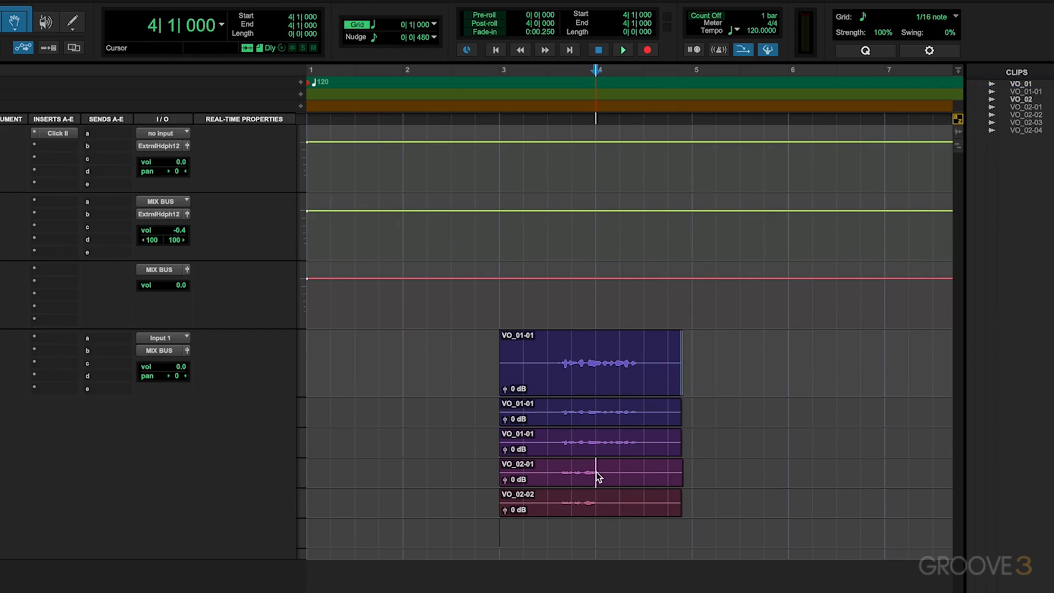
- Comp the main playlist: take two up to bar 4, take one afterwards
{"action": "left_click", "coordinate": [589, 471]}
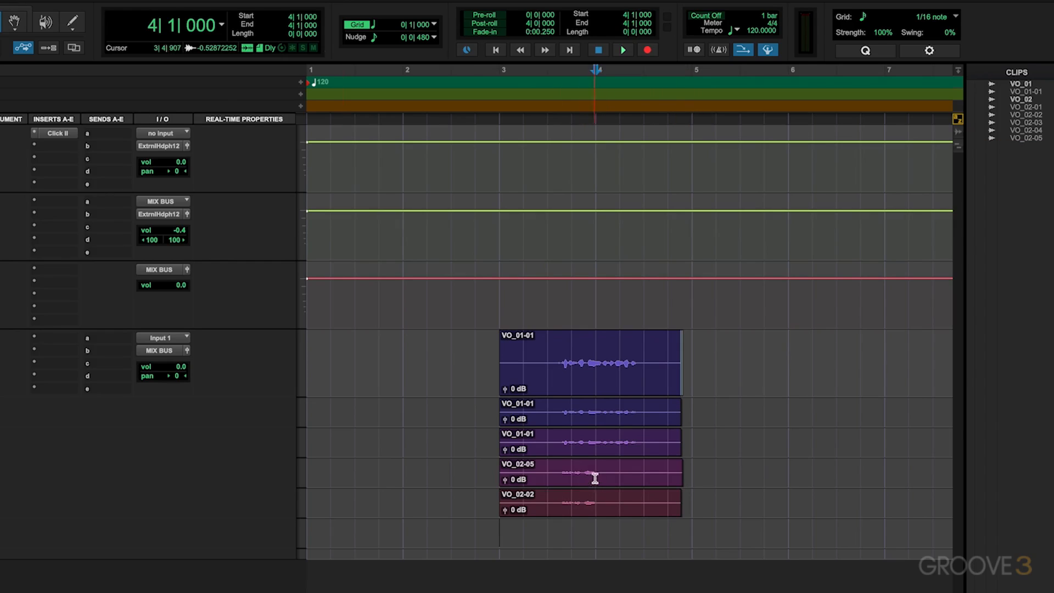
{"action": "left_click", "coordinate": [545, 471]}
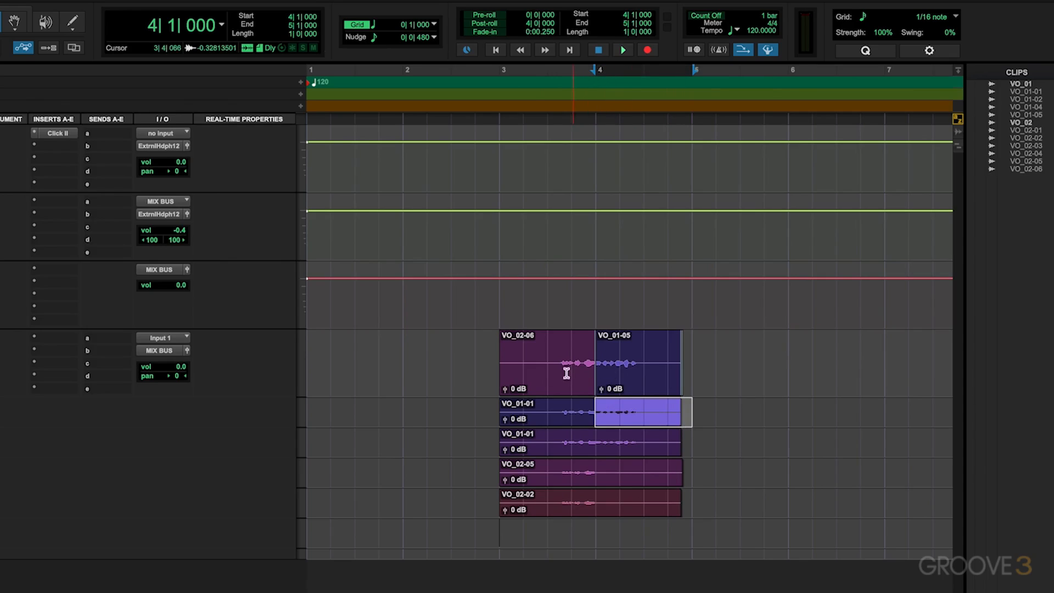
{"action": "mouse_move", "coordinate": [576, 355]}
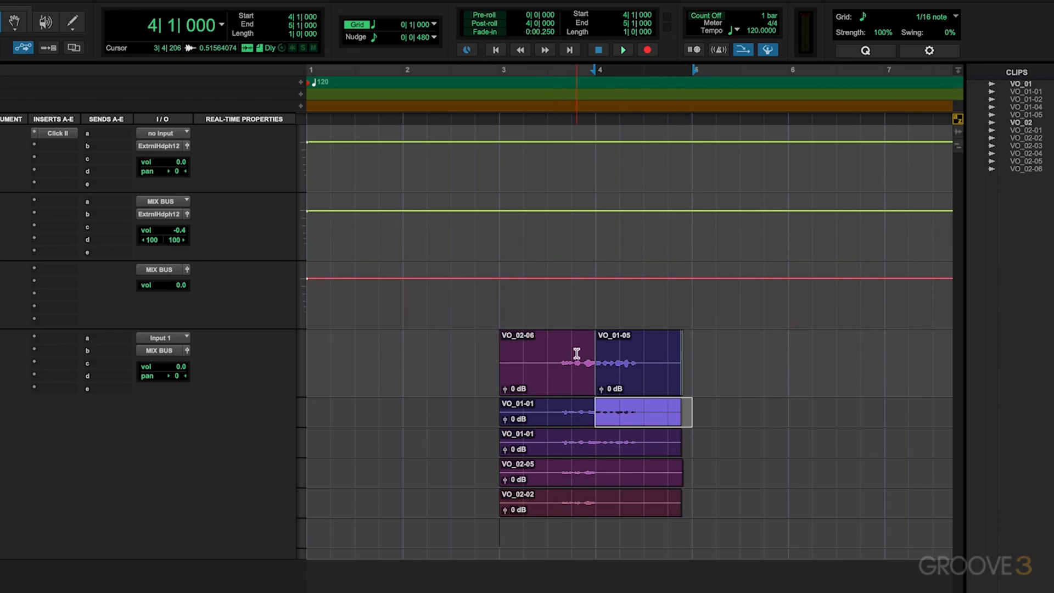